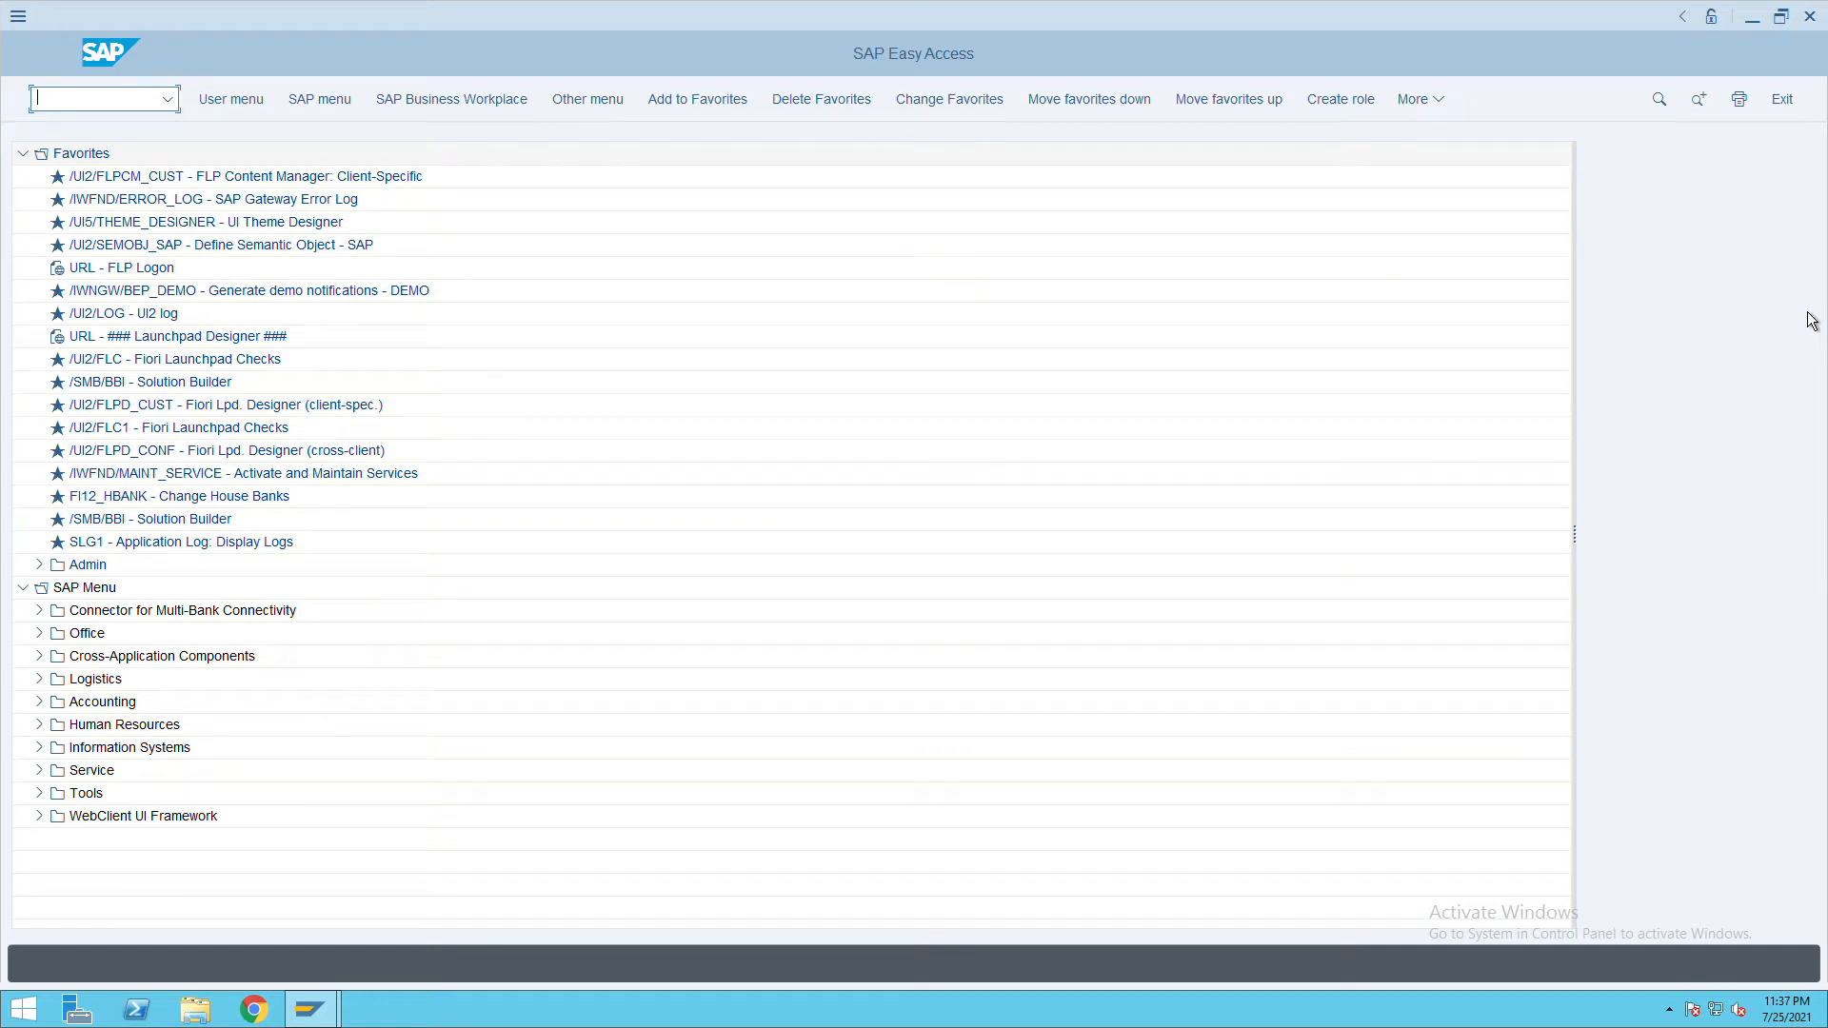
mouse_move(1030, 158)
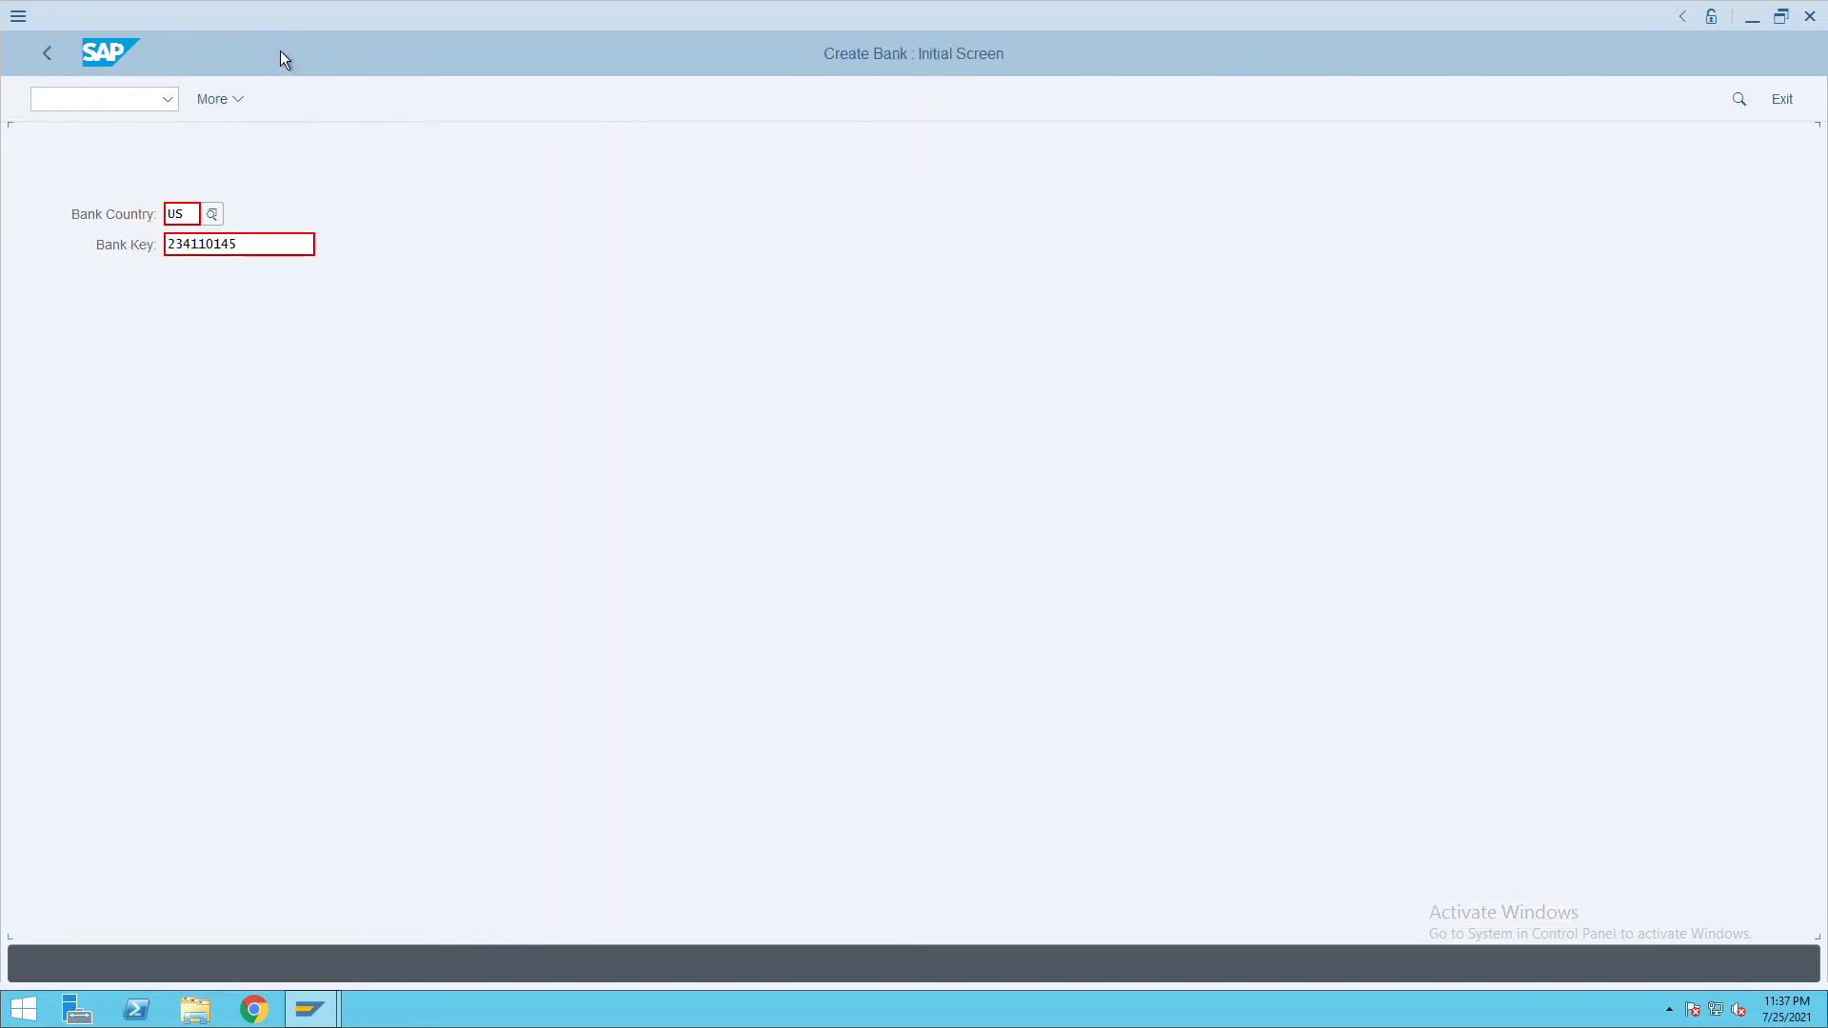
Change the bank key to 234110146 and continue to the Create Bank detail screen
click(181, 213)
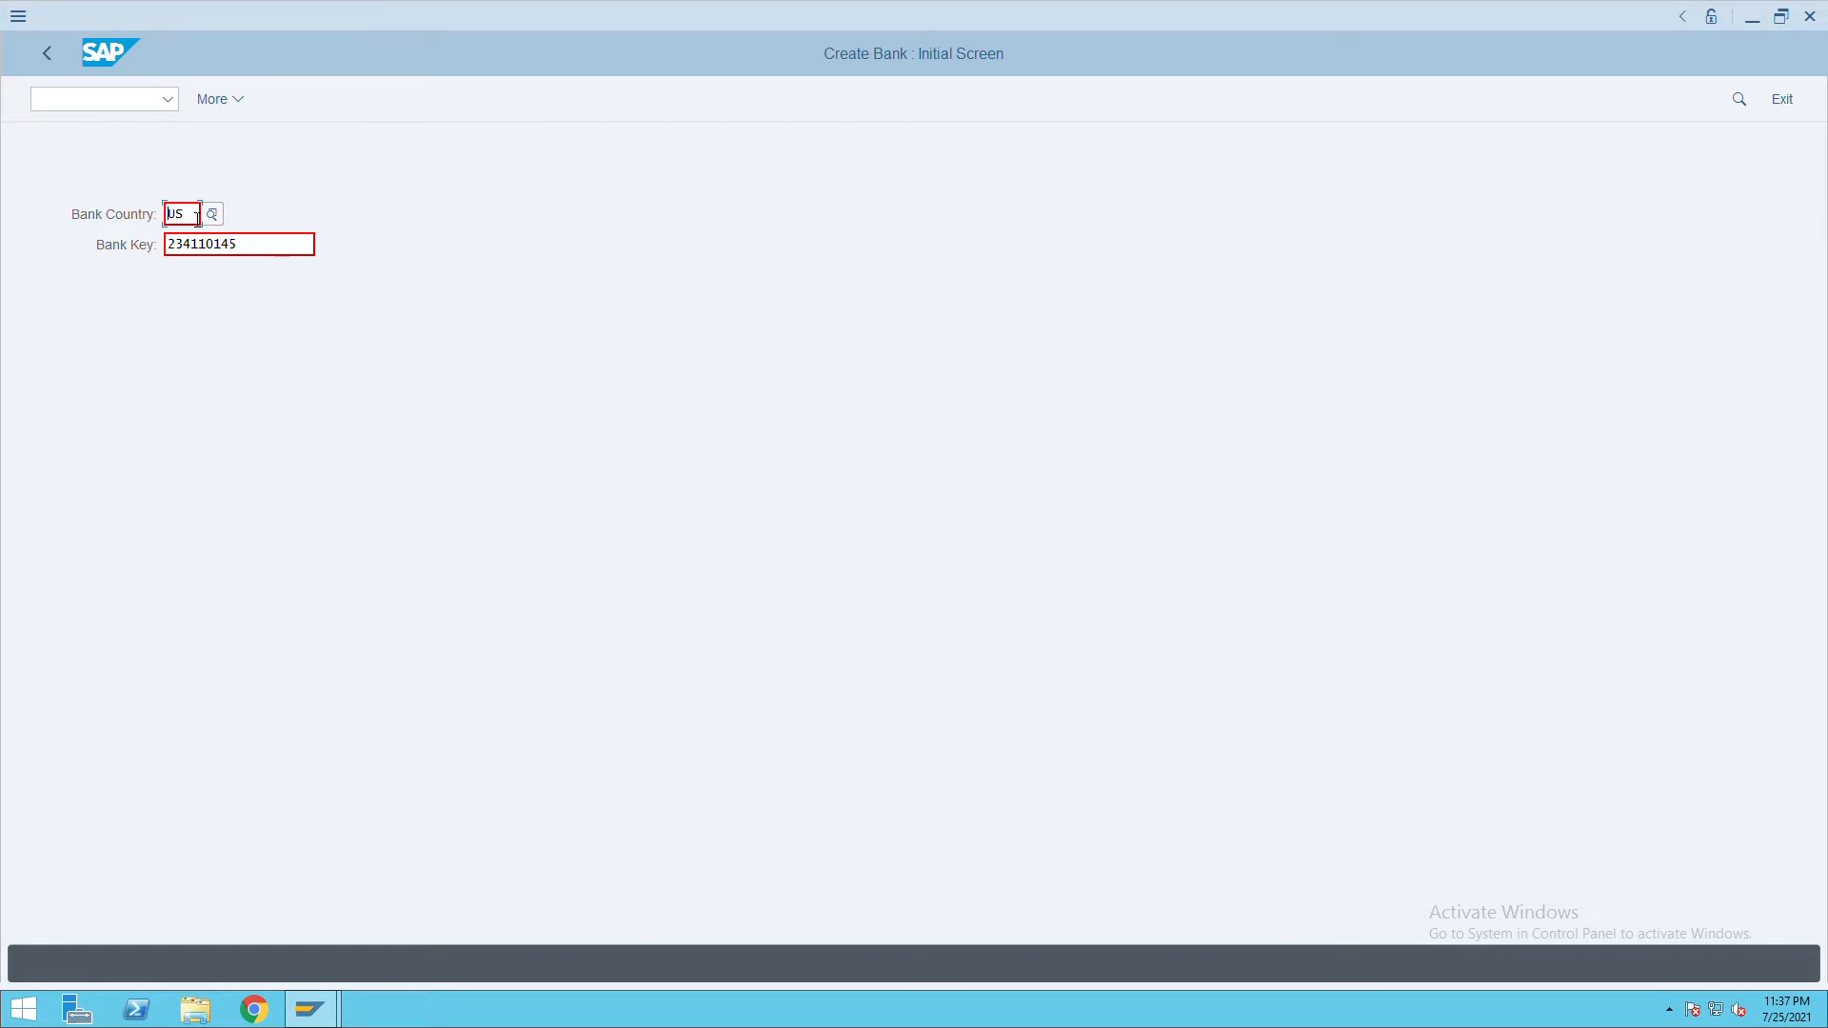
click(239, 244)
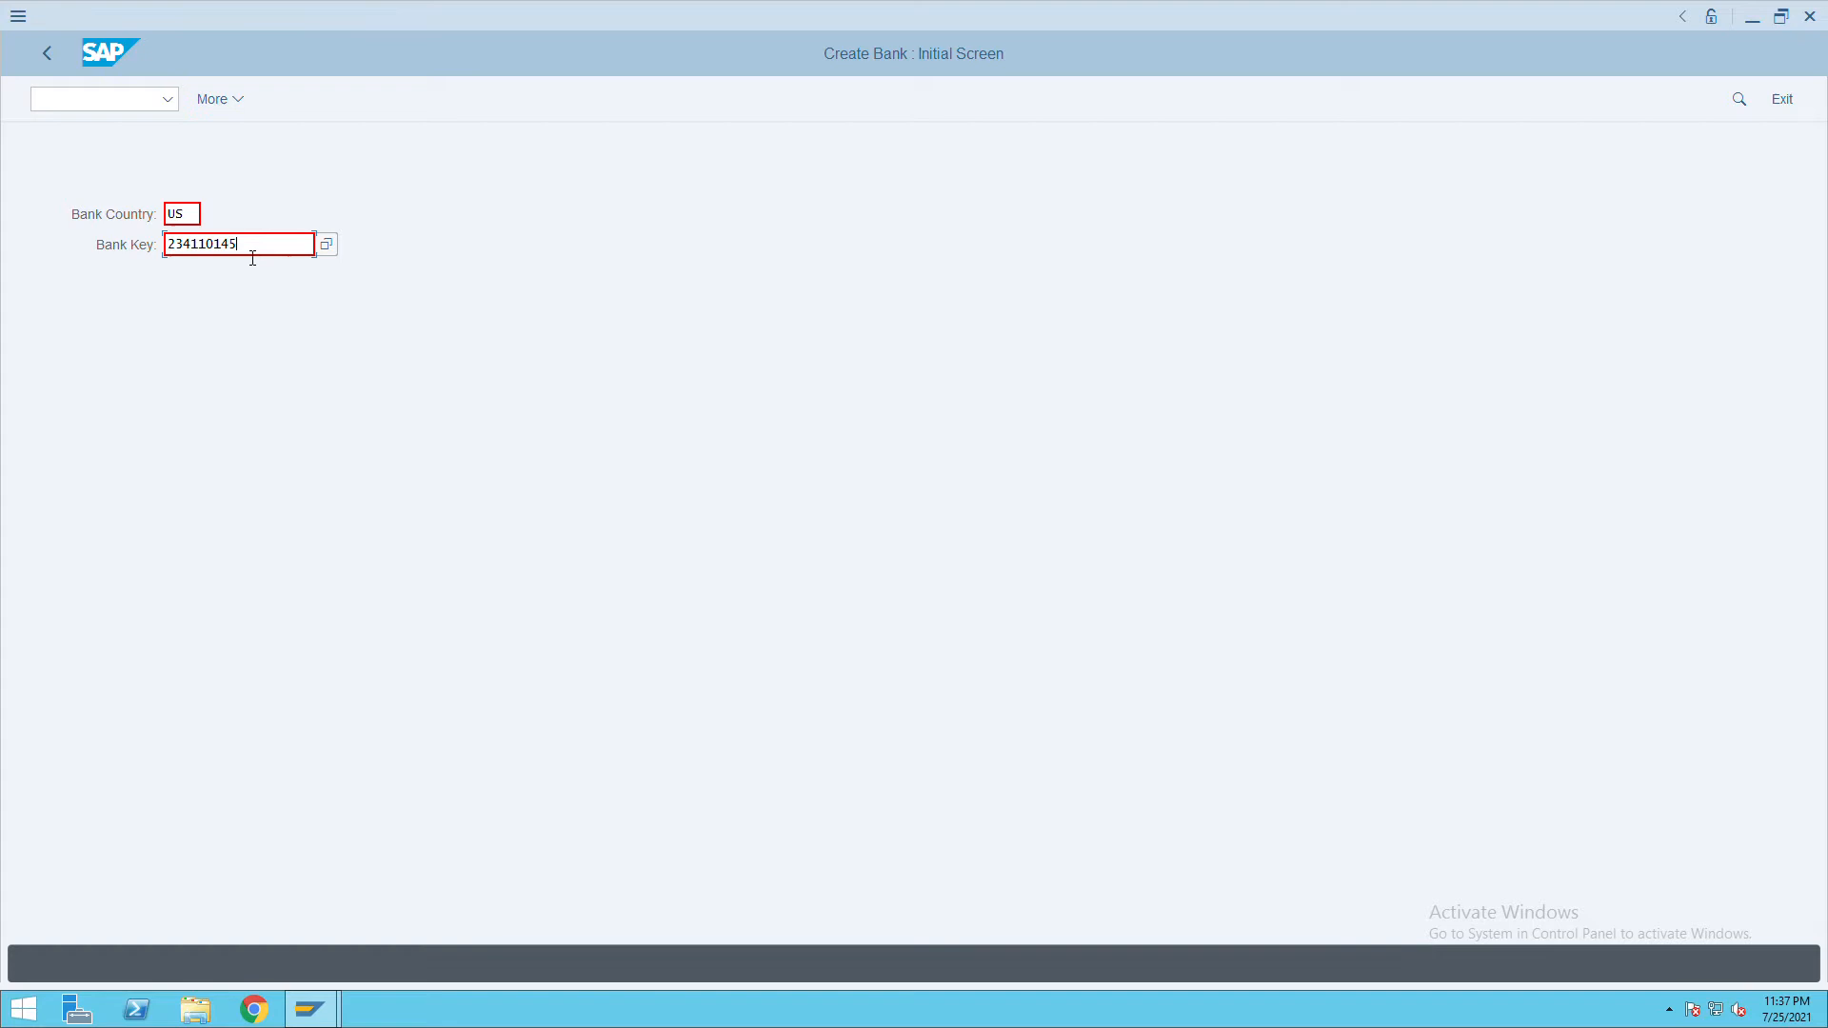
text(6)
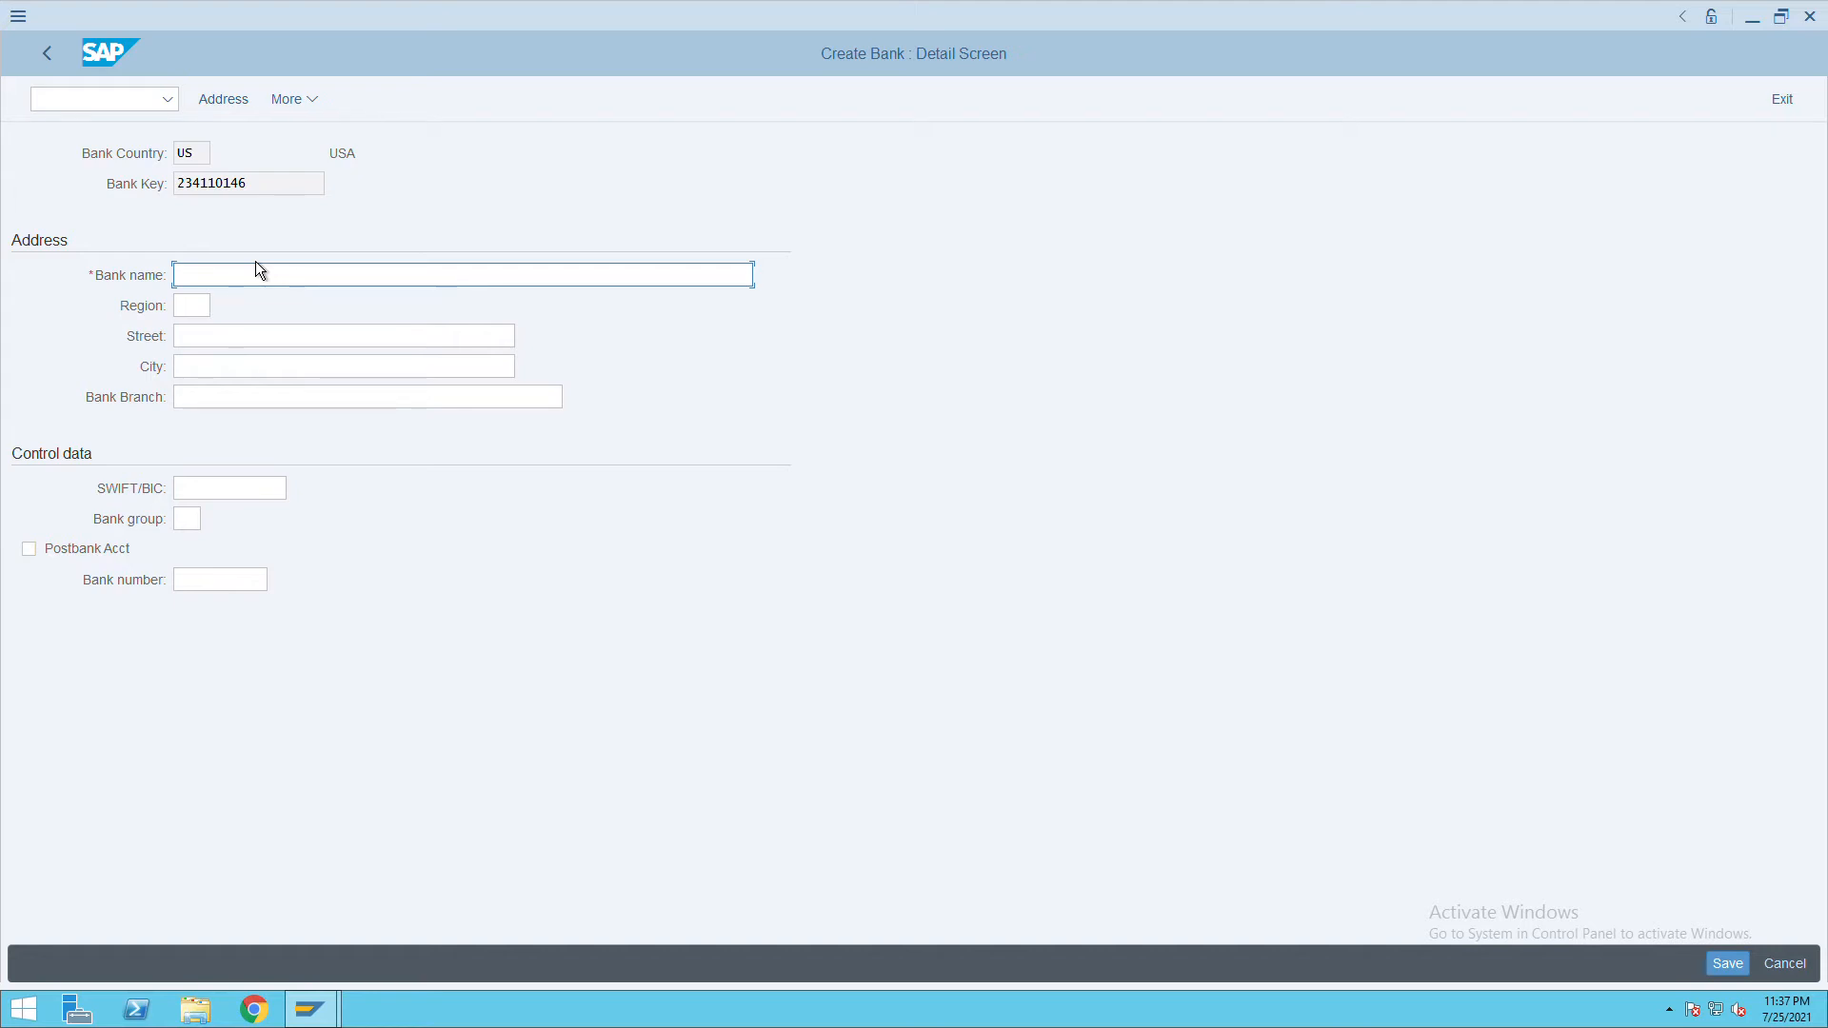
Enter bank name 'Citi Bank' and open the Region search help list
text(Cit)
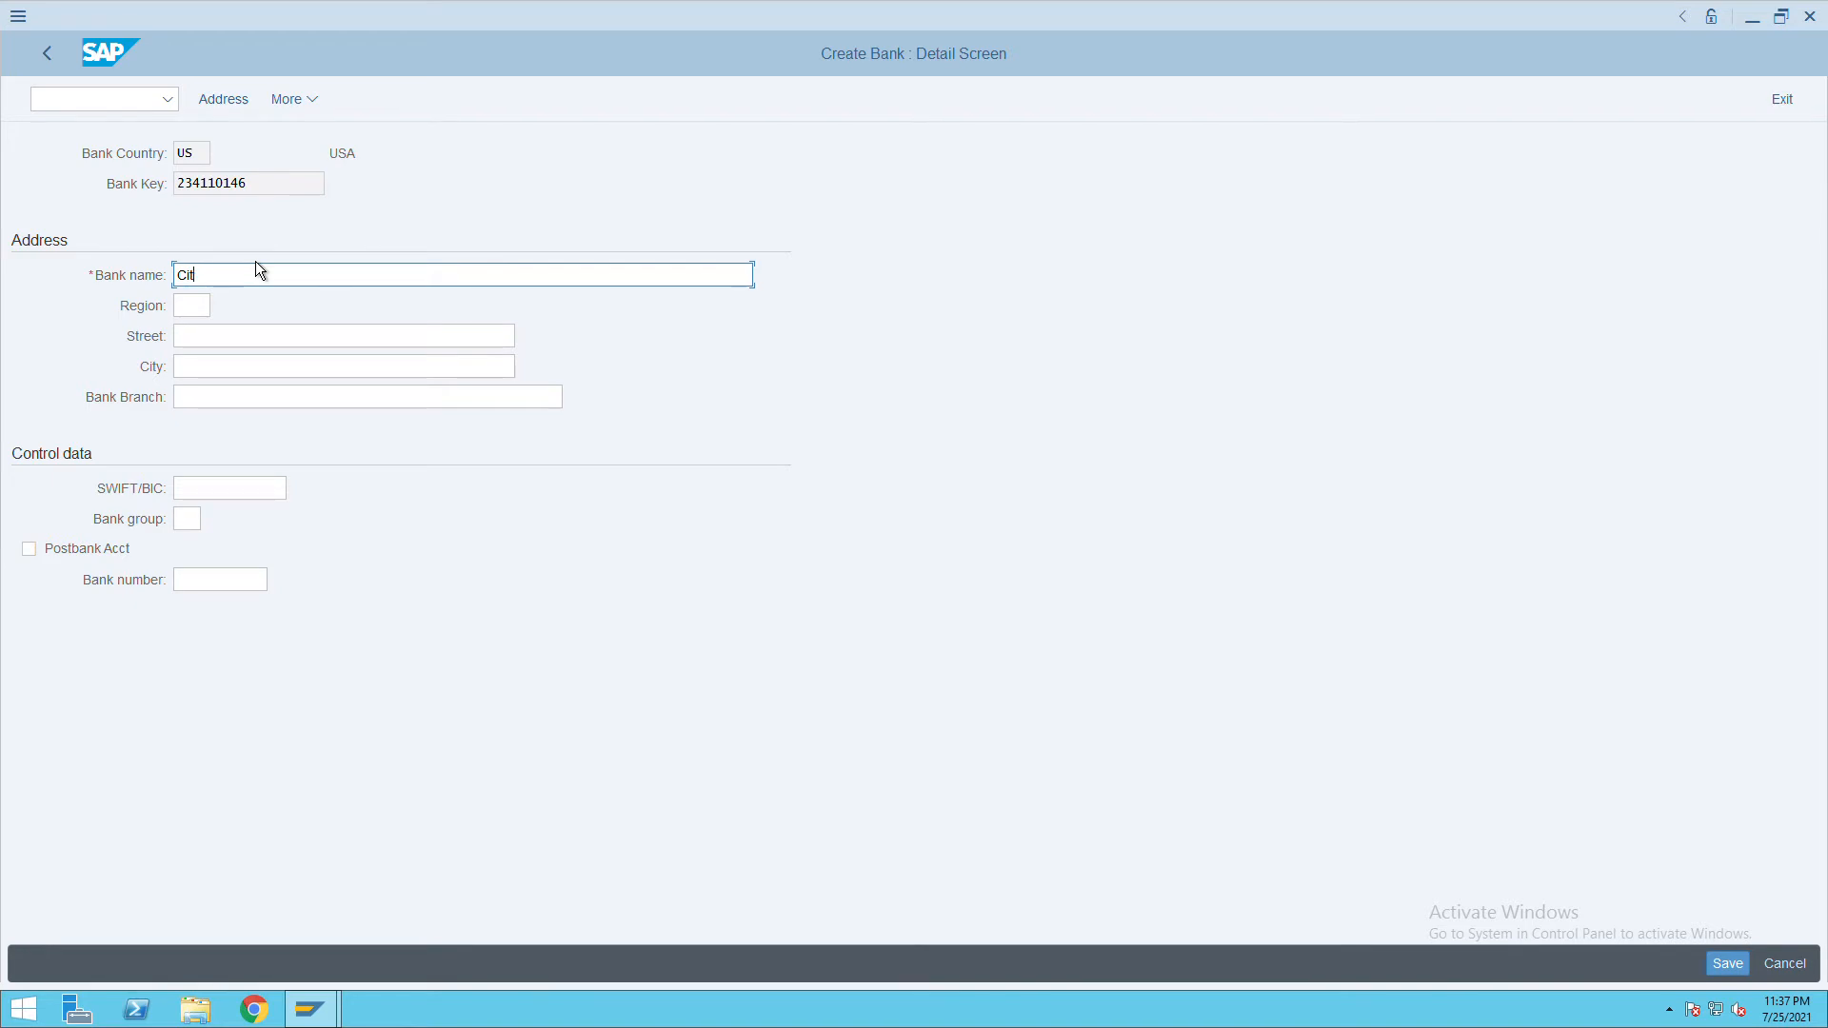
text(i)
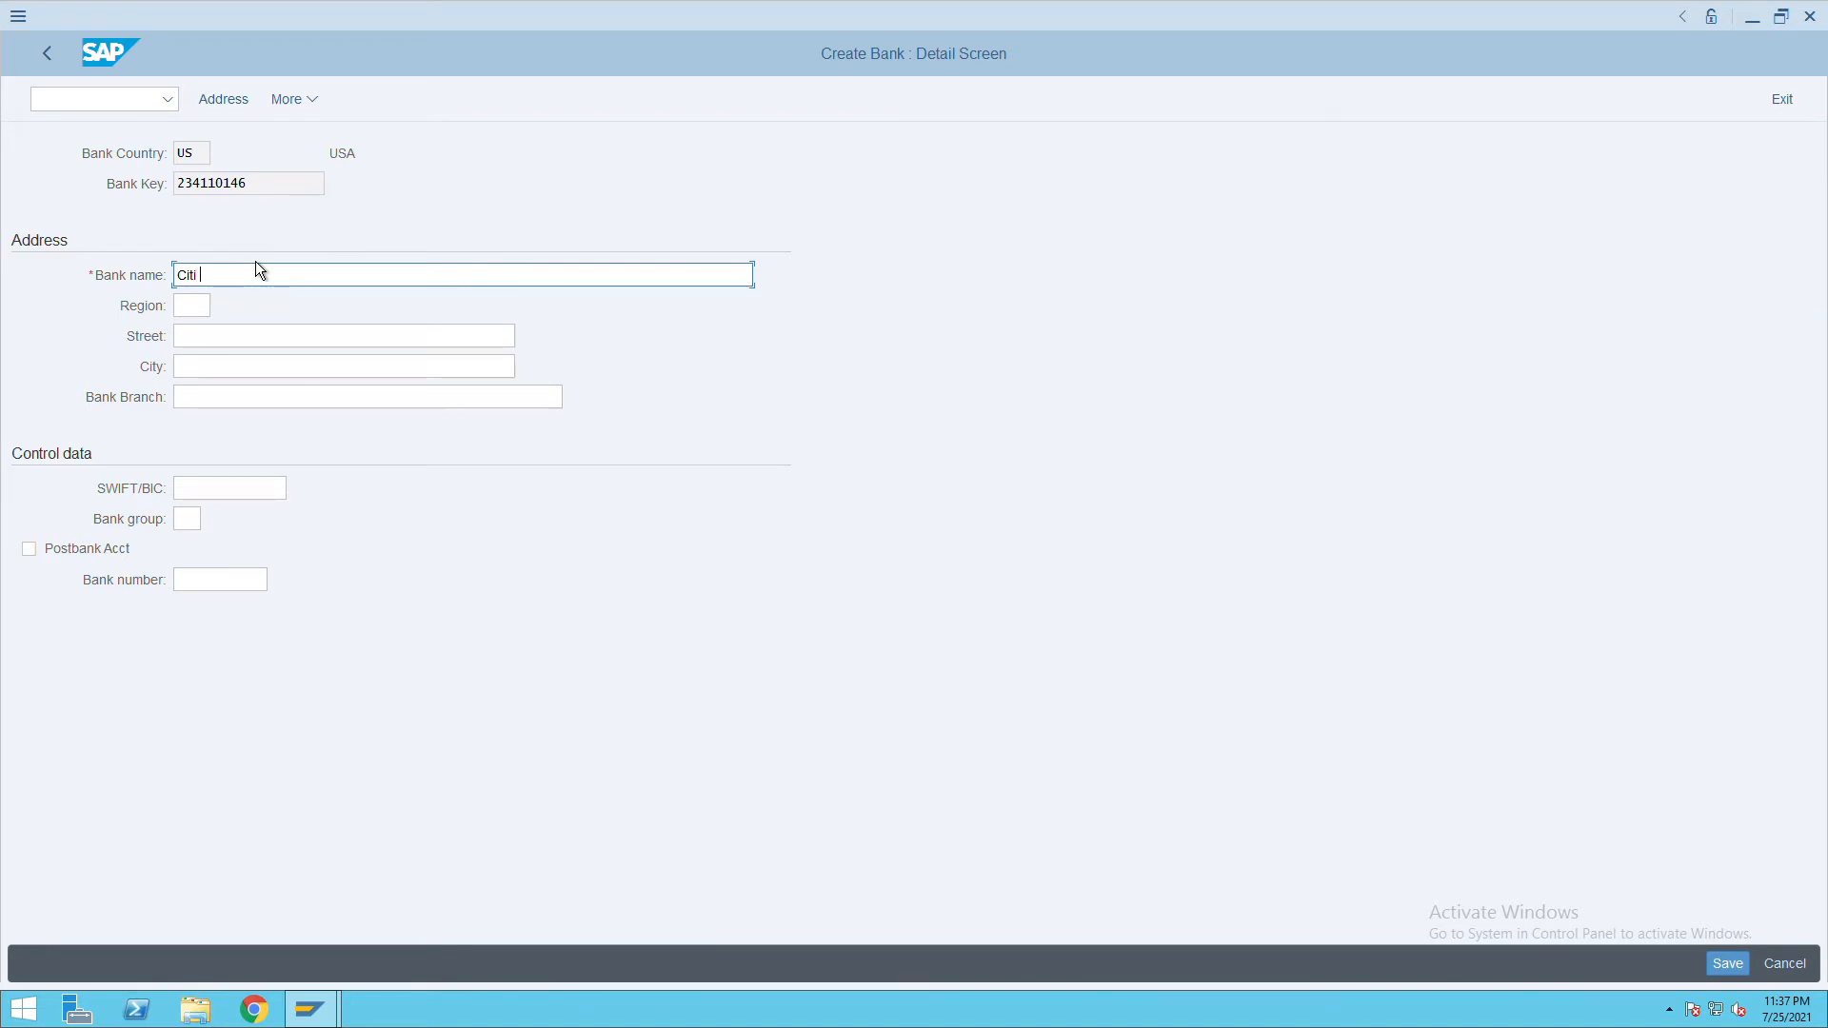
text(Bank)
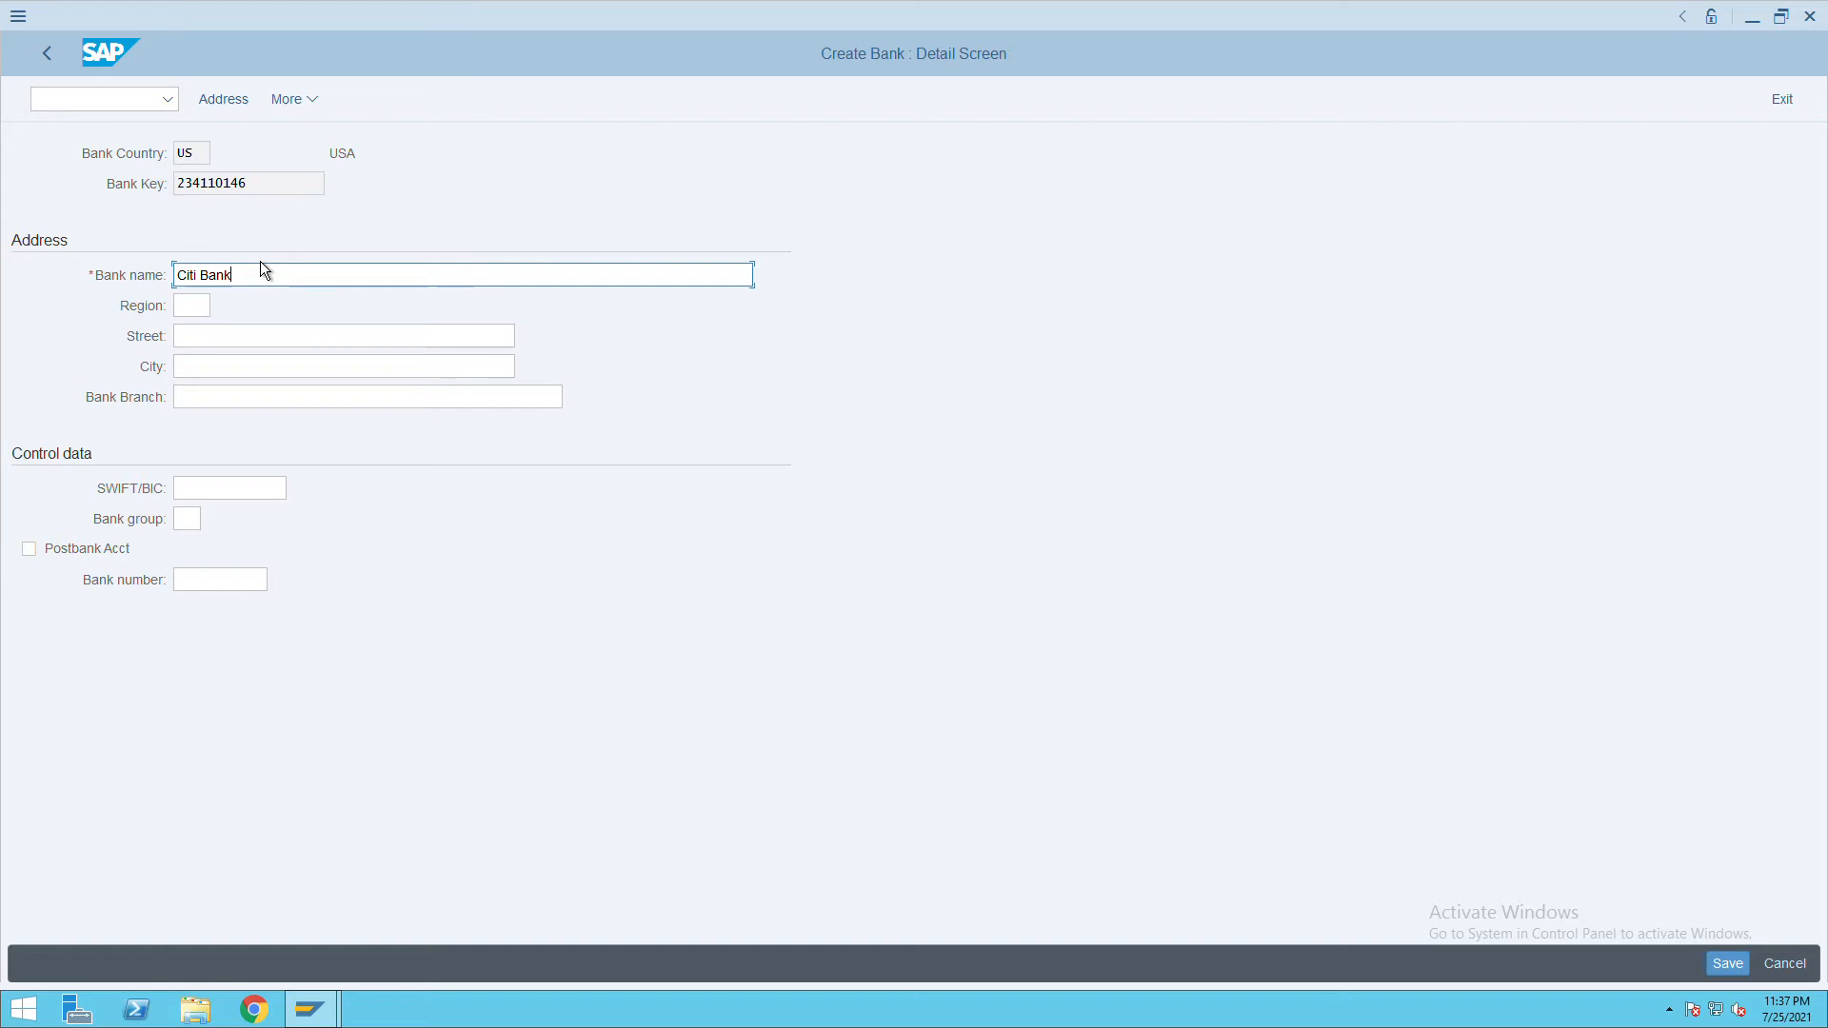
click(190, 306)
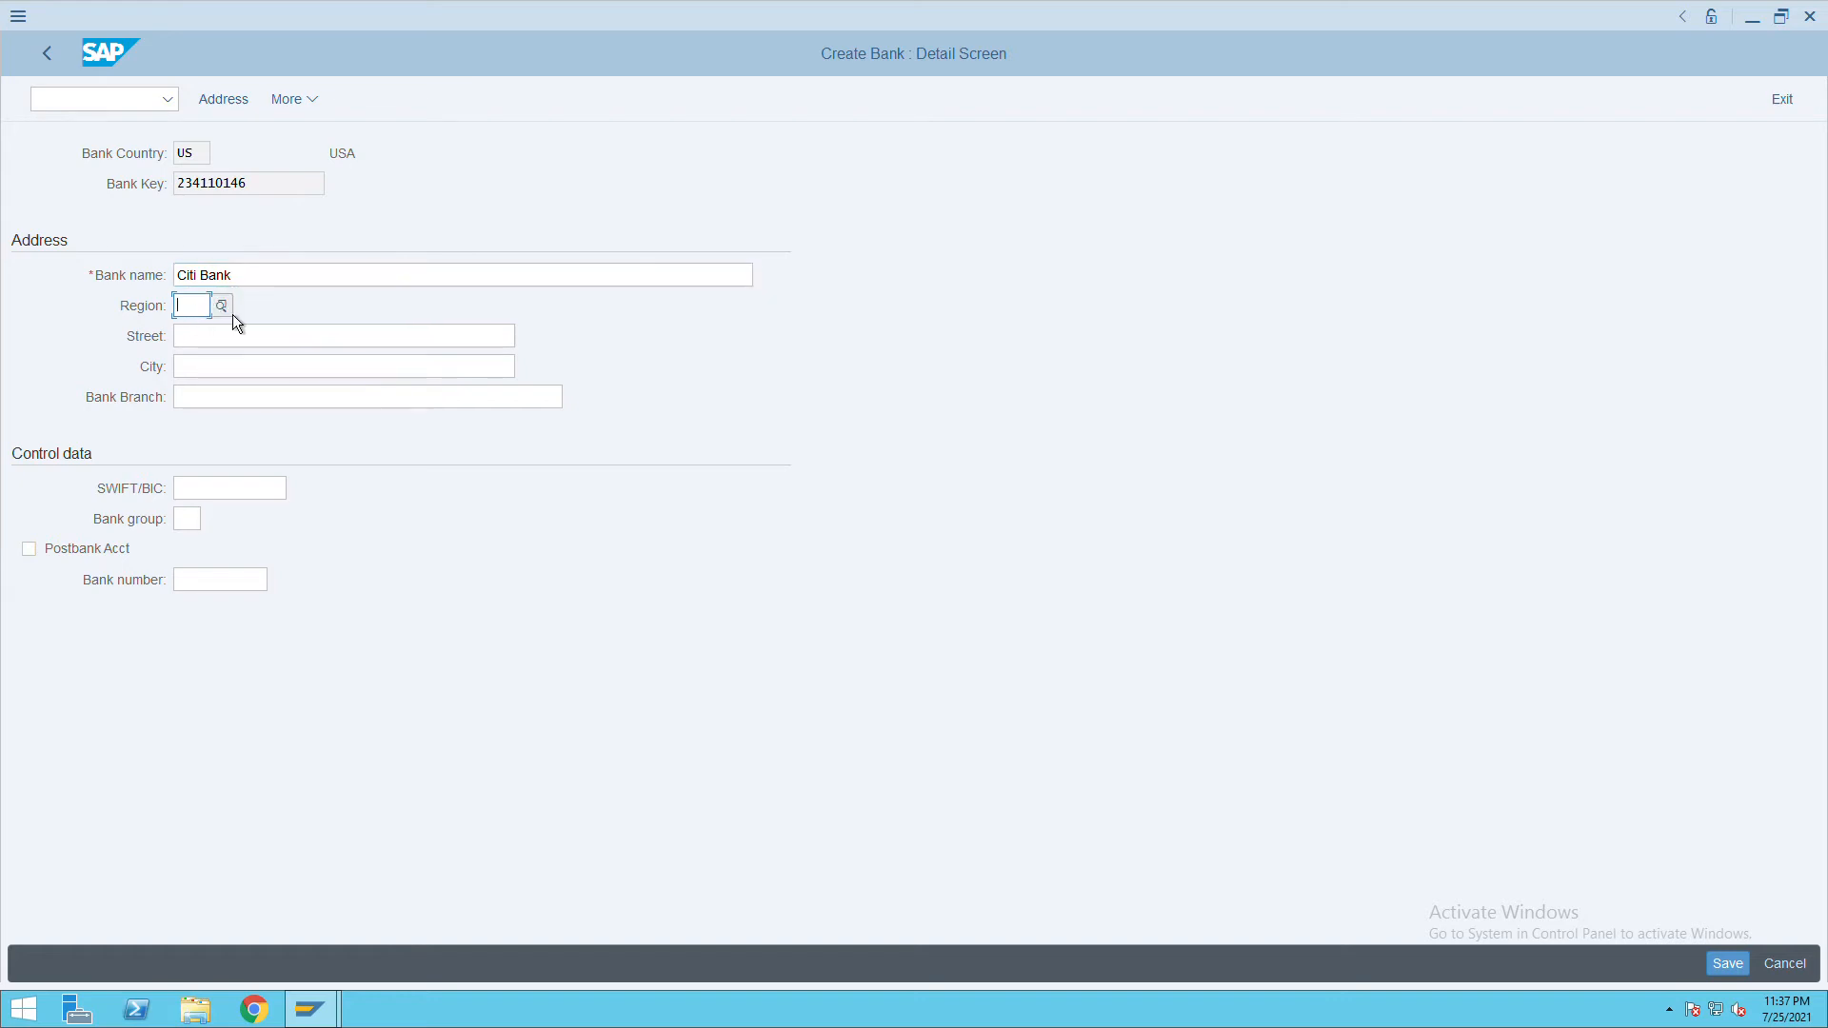
click(222, 304)
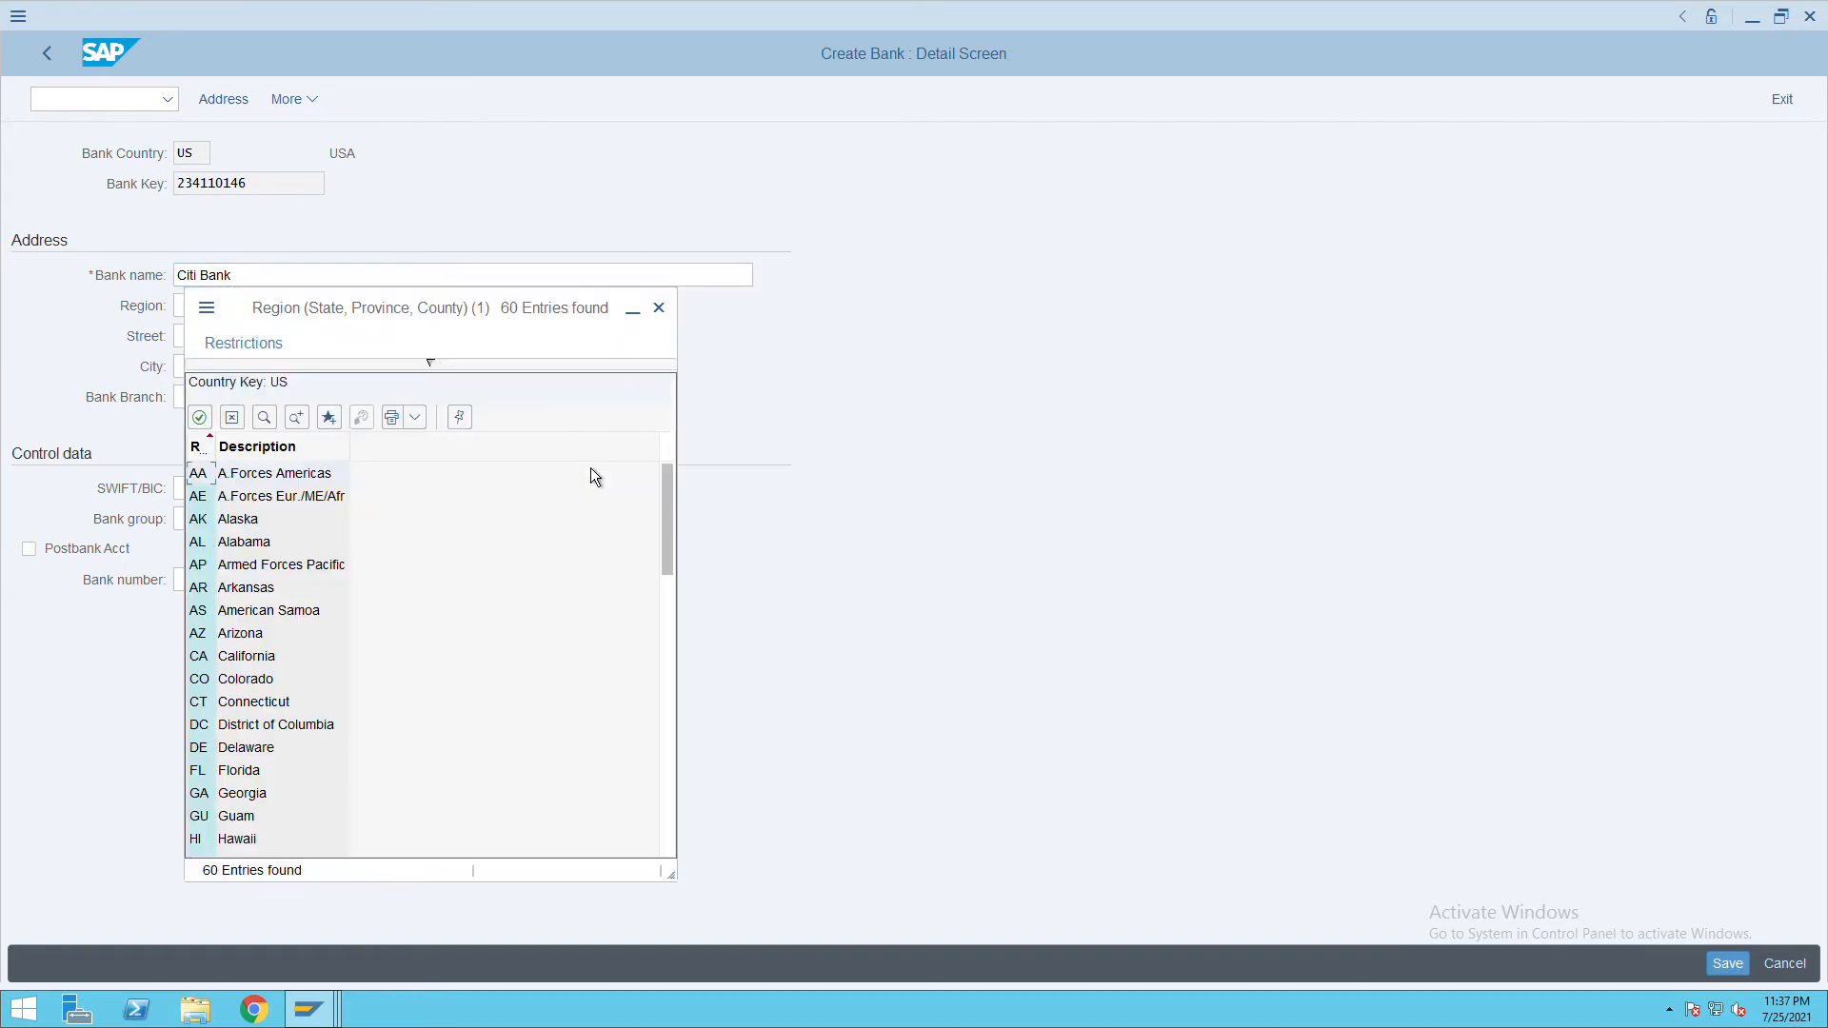
Scroll the US region list down toward NY New York
scroll(down, 3)
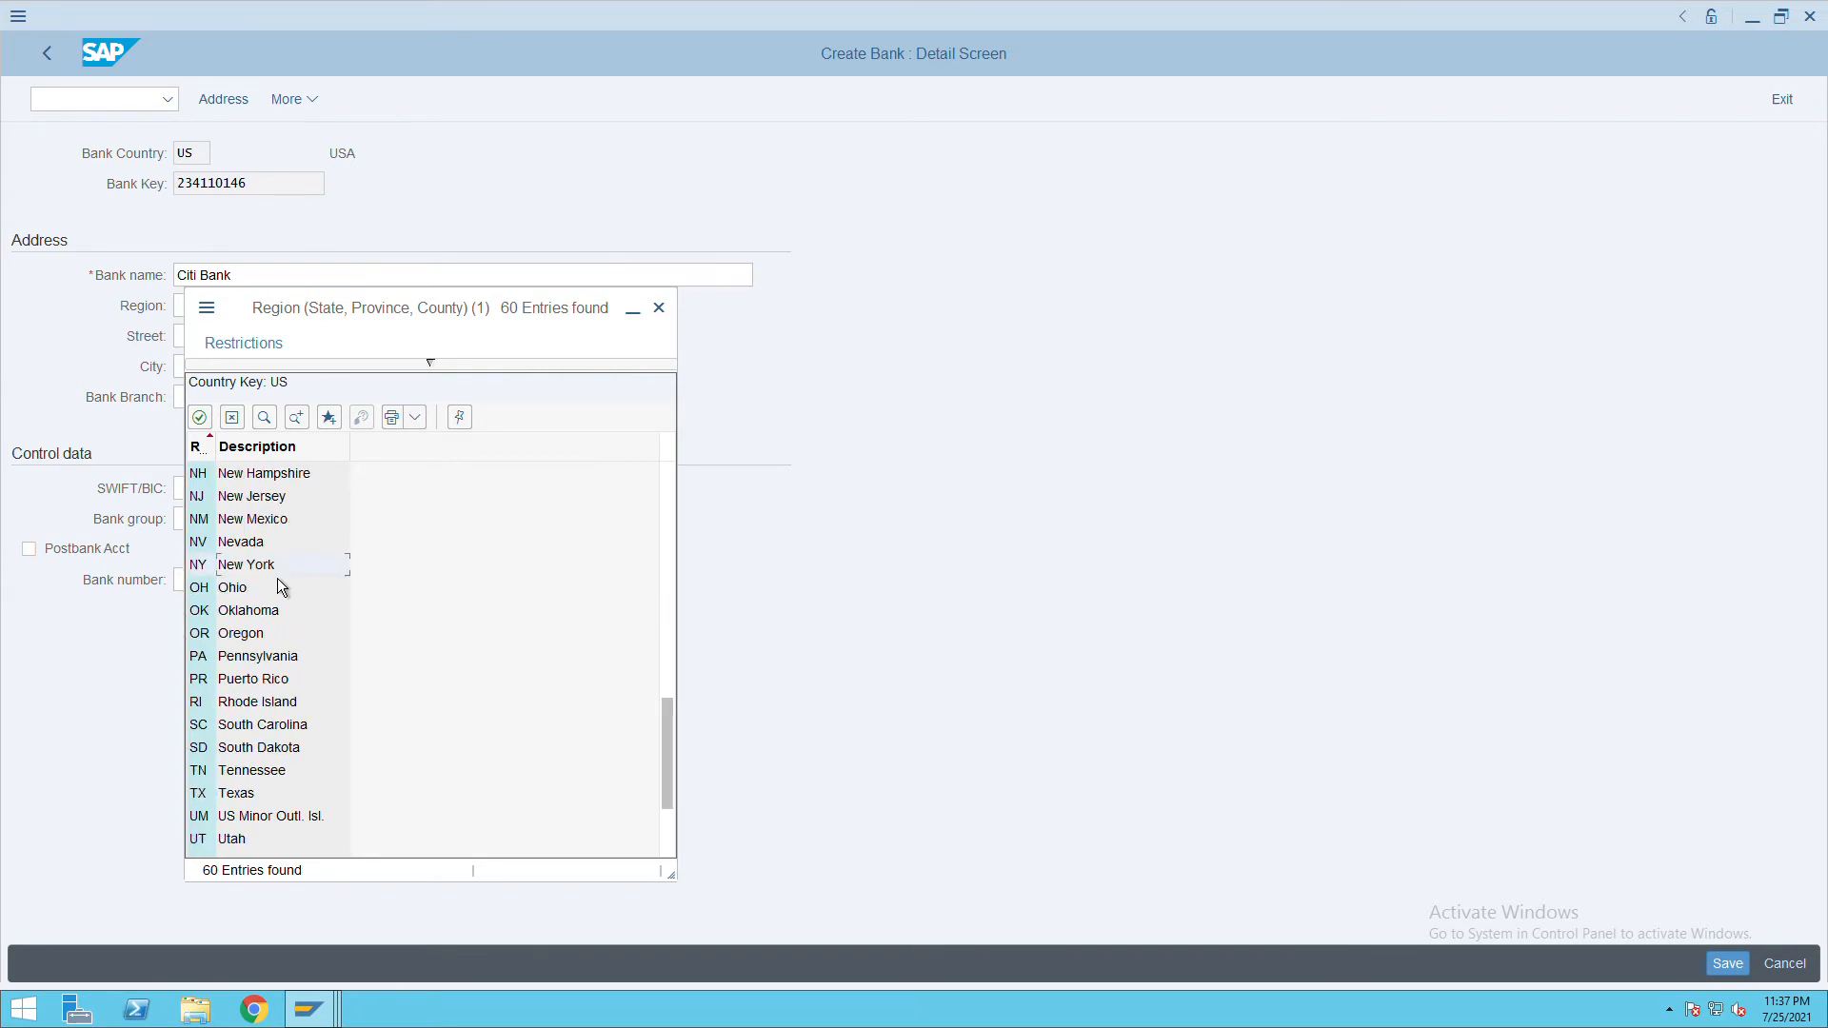
mouse_move(301, 694)
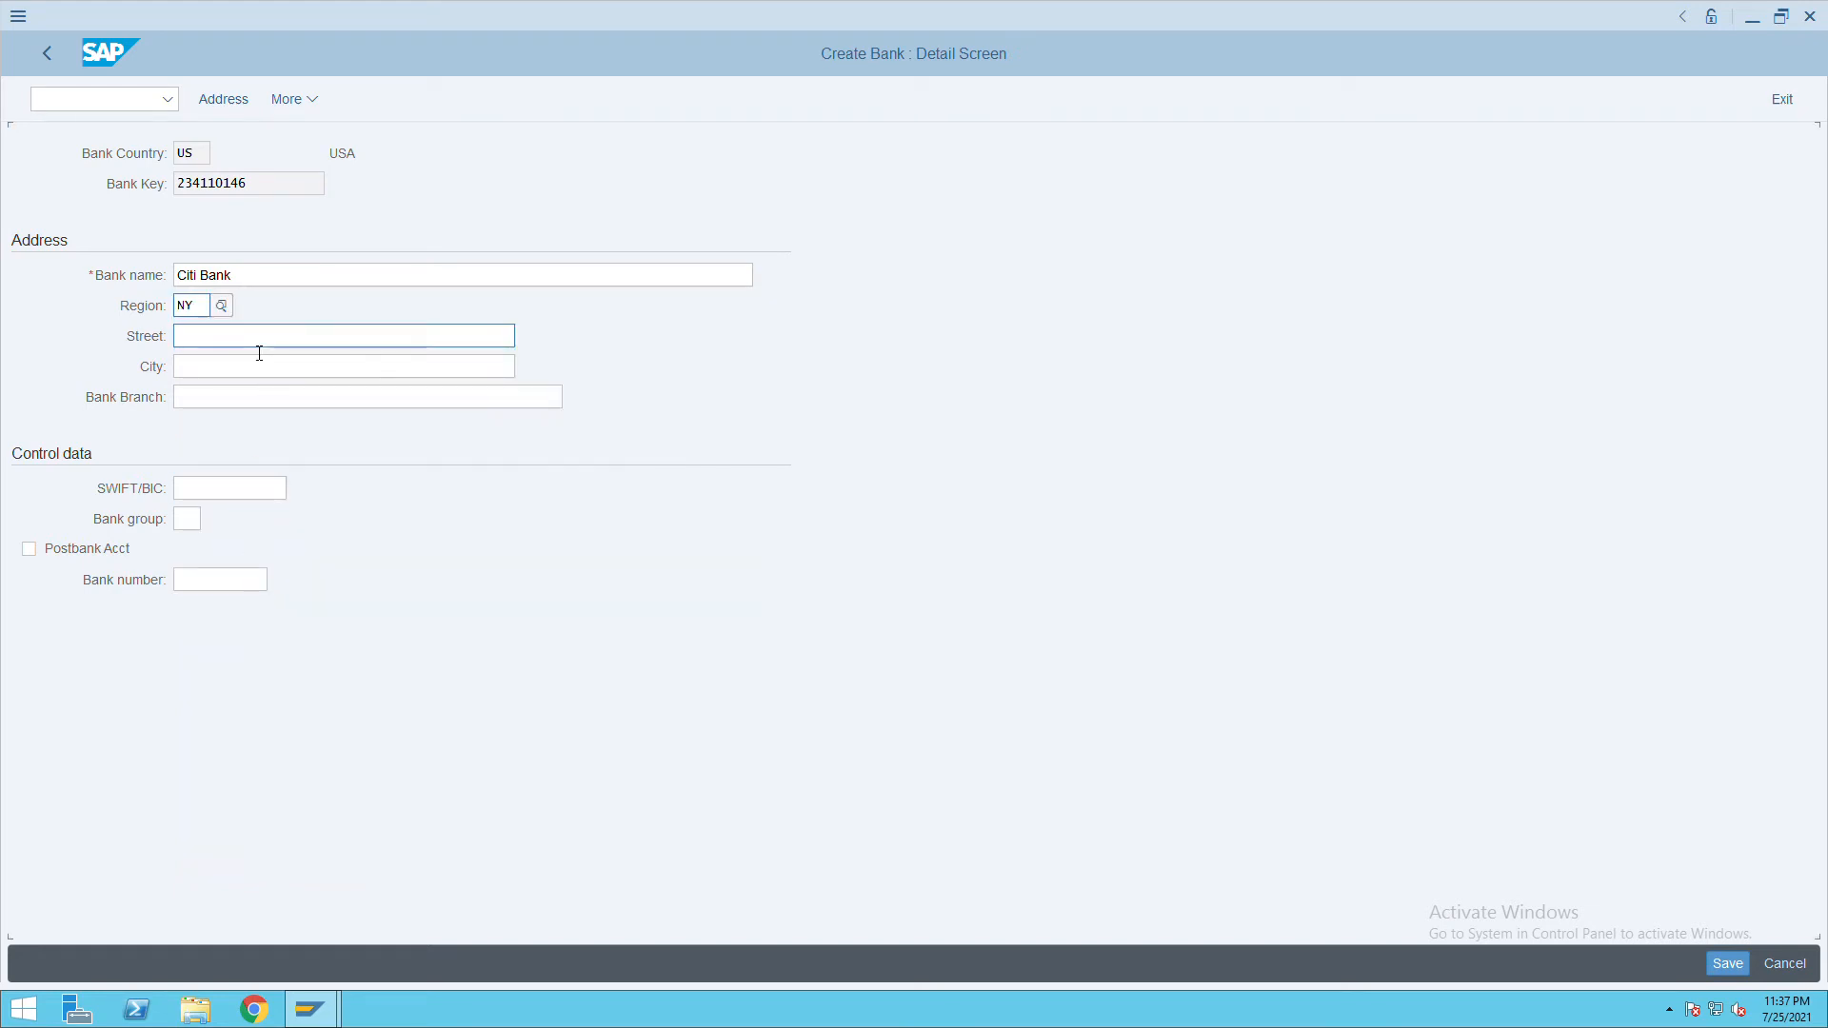
Enter street 'W Street' and city 'New York' for the bank address
click(342, 336)
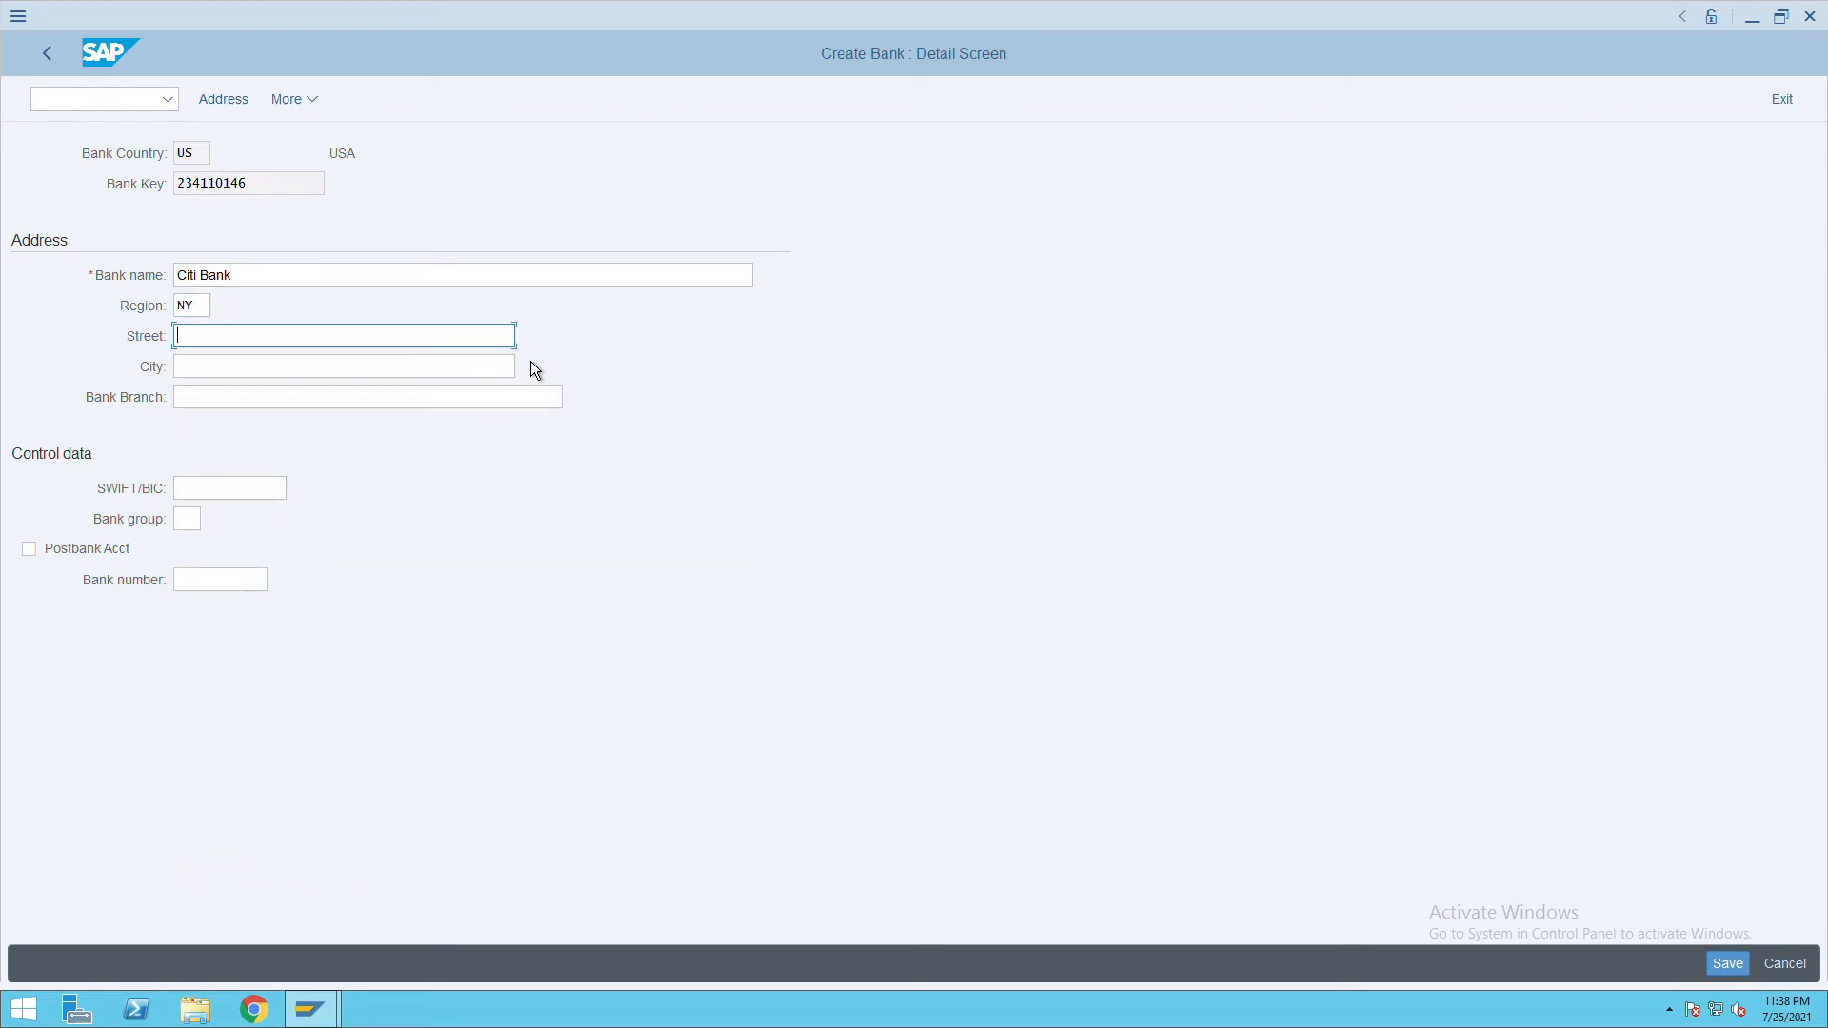
text(W S)
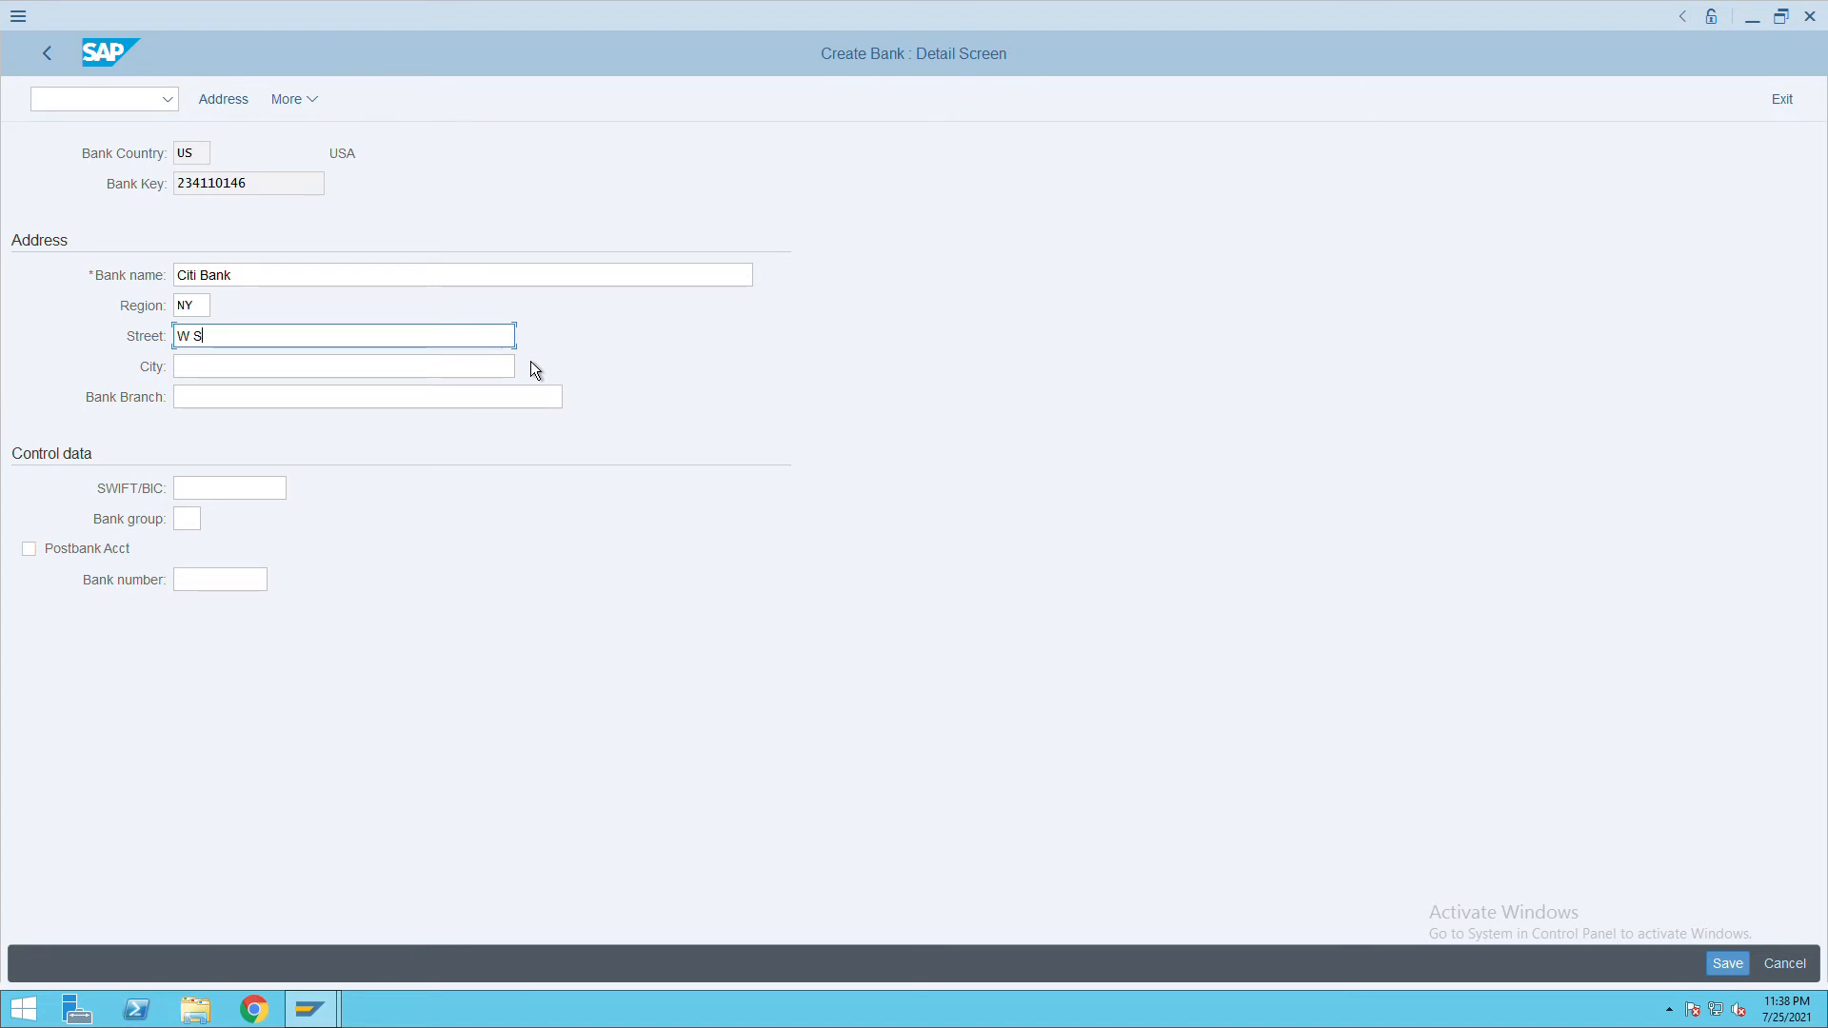
text(reet)
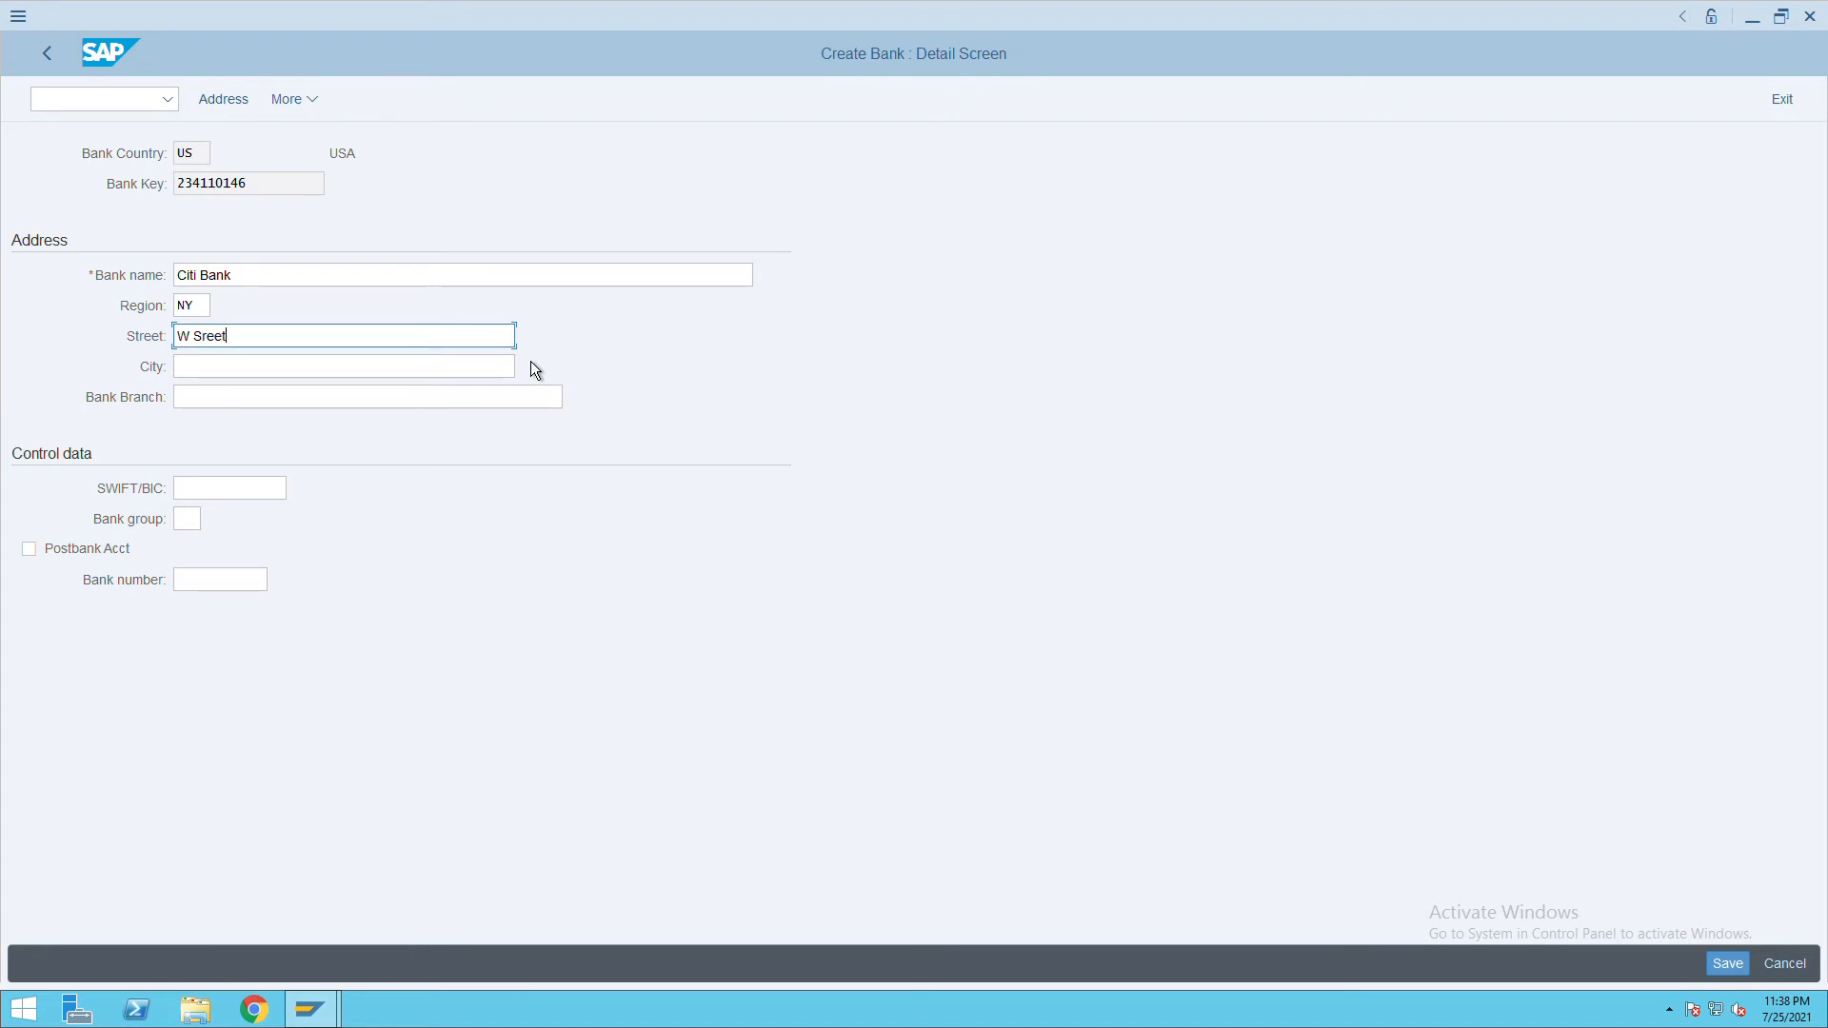
click(343, 364)
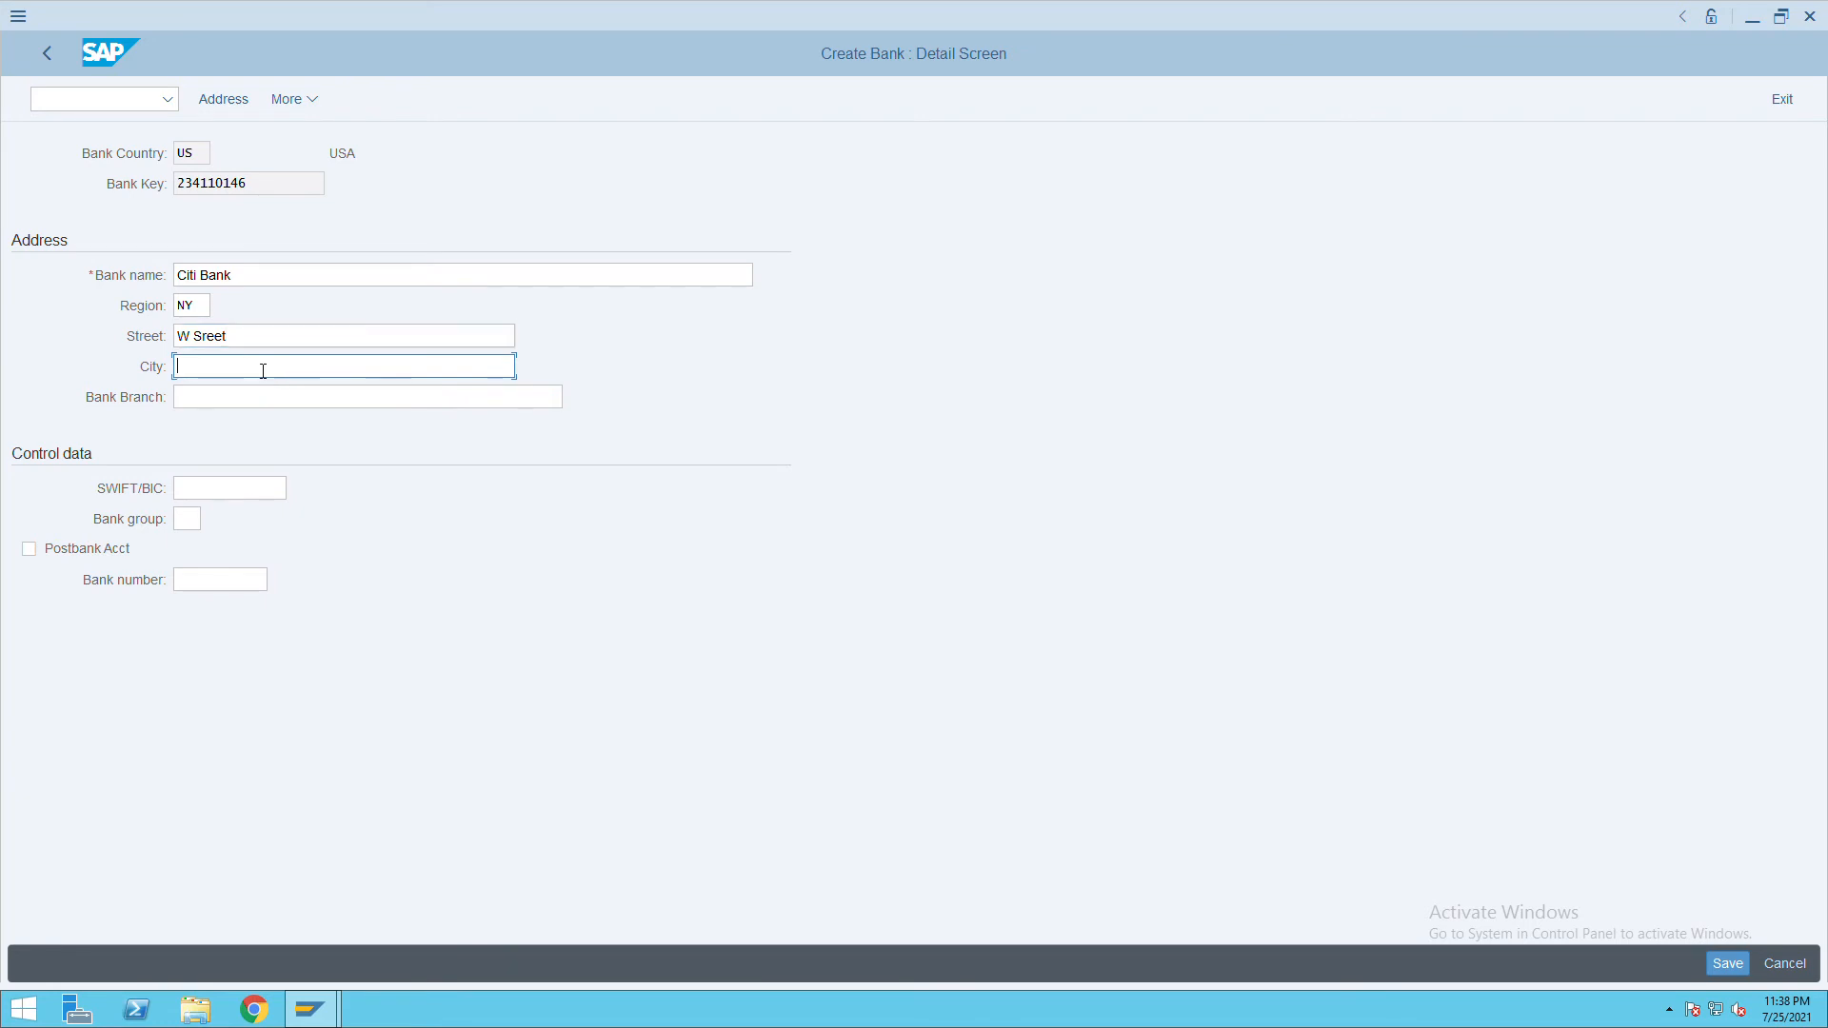
text(Ne)
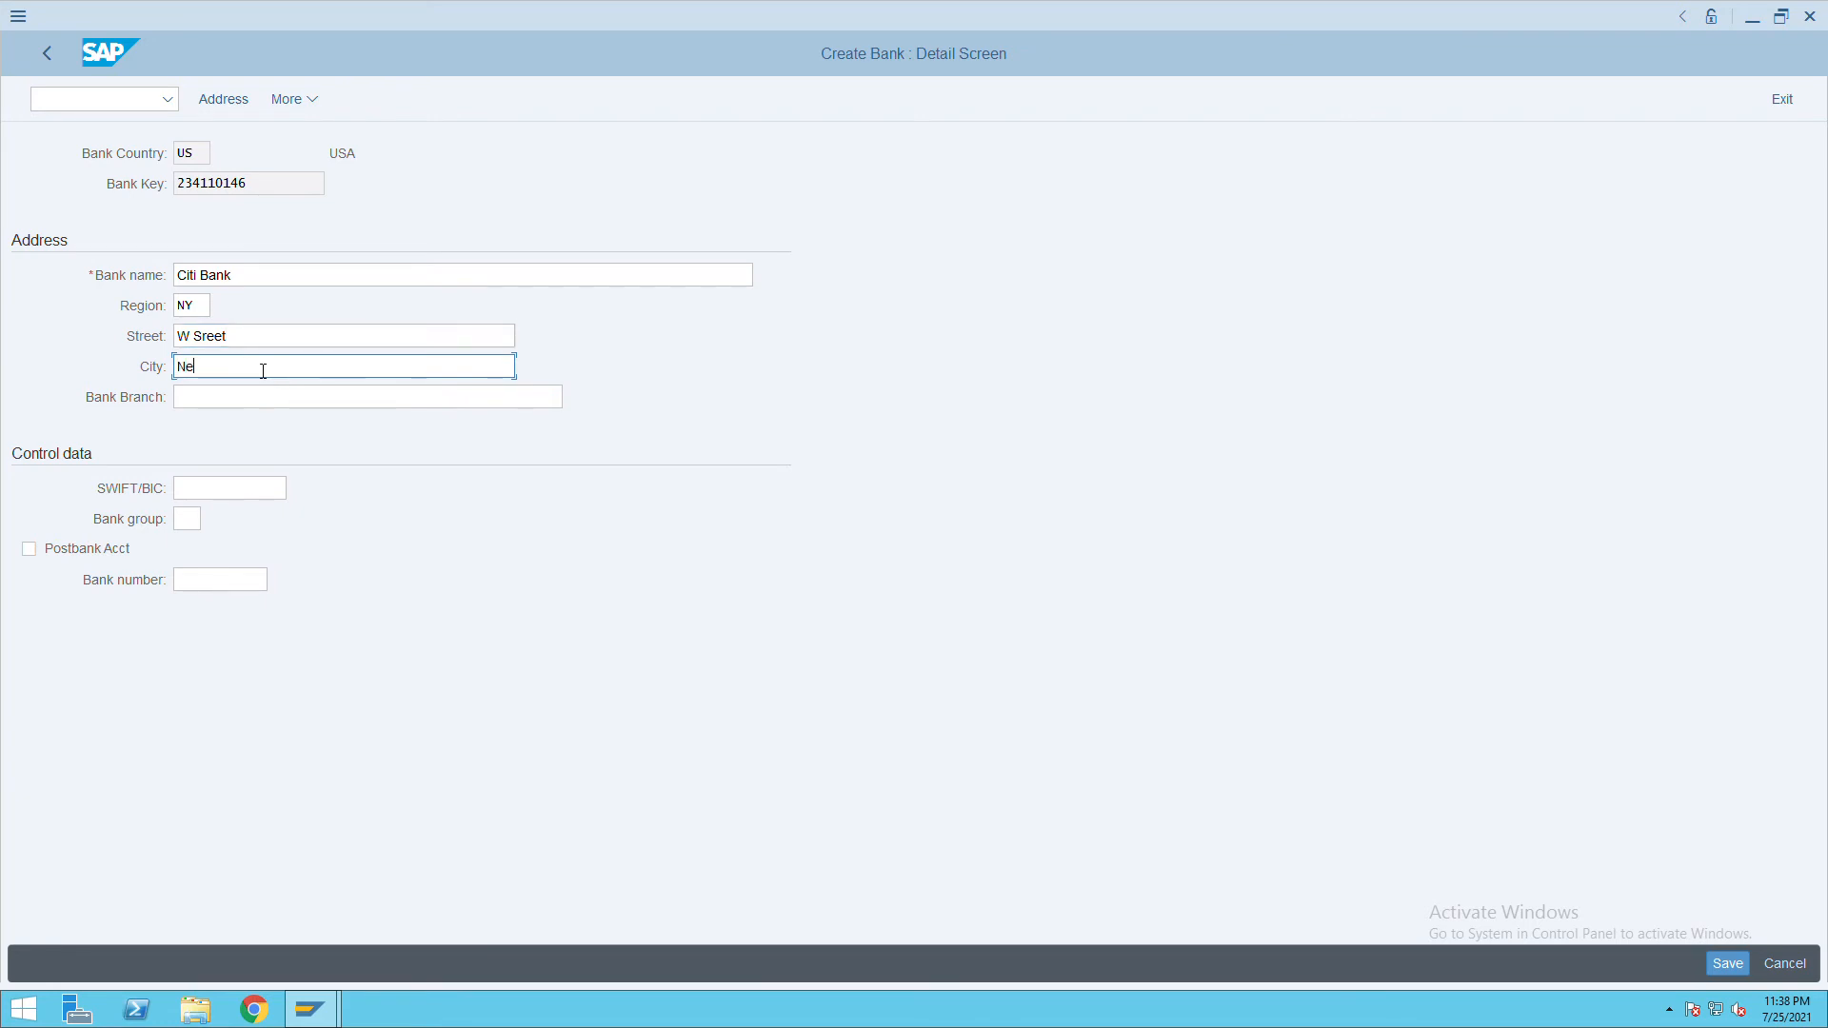
text(w y)
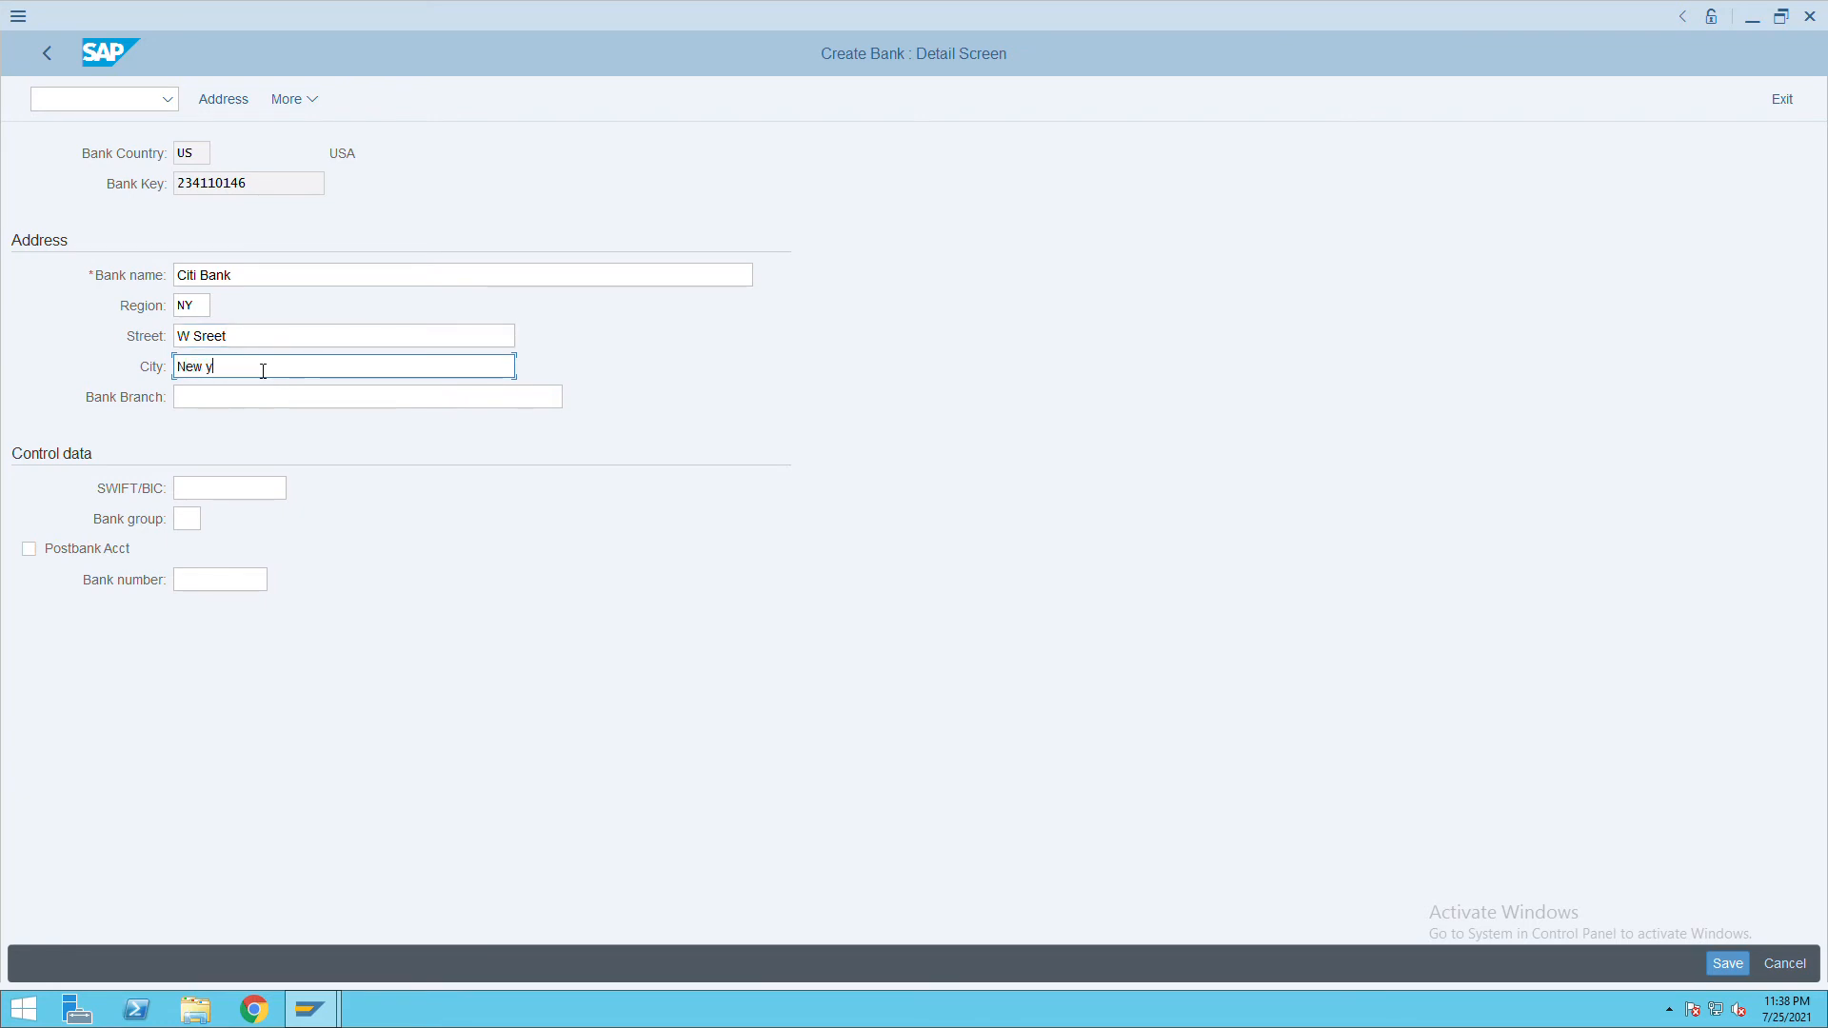
text(ork)
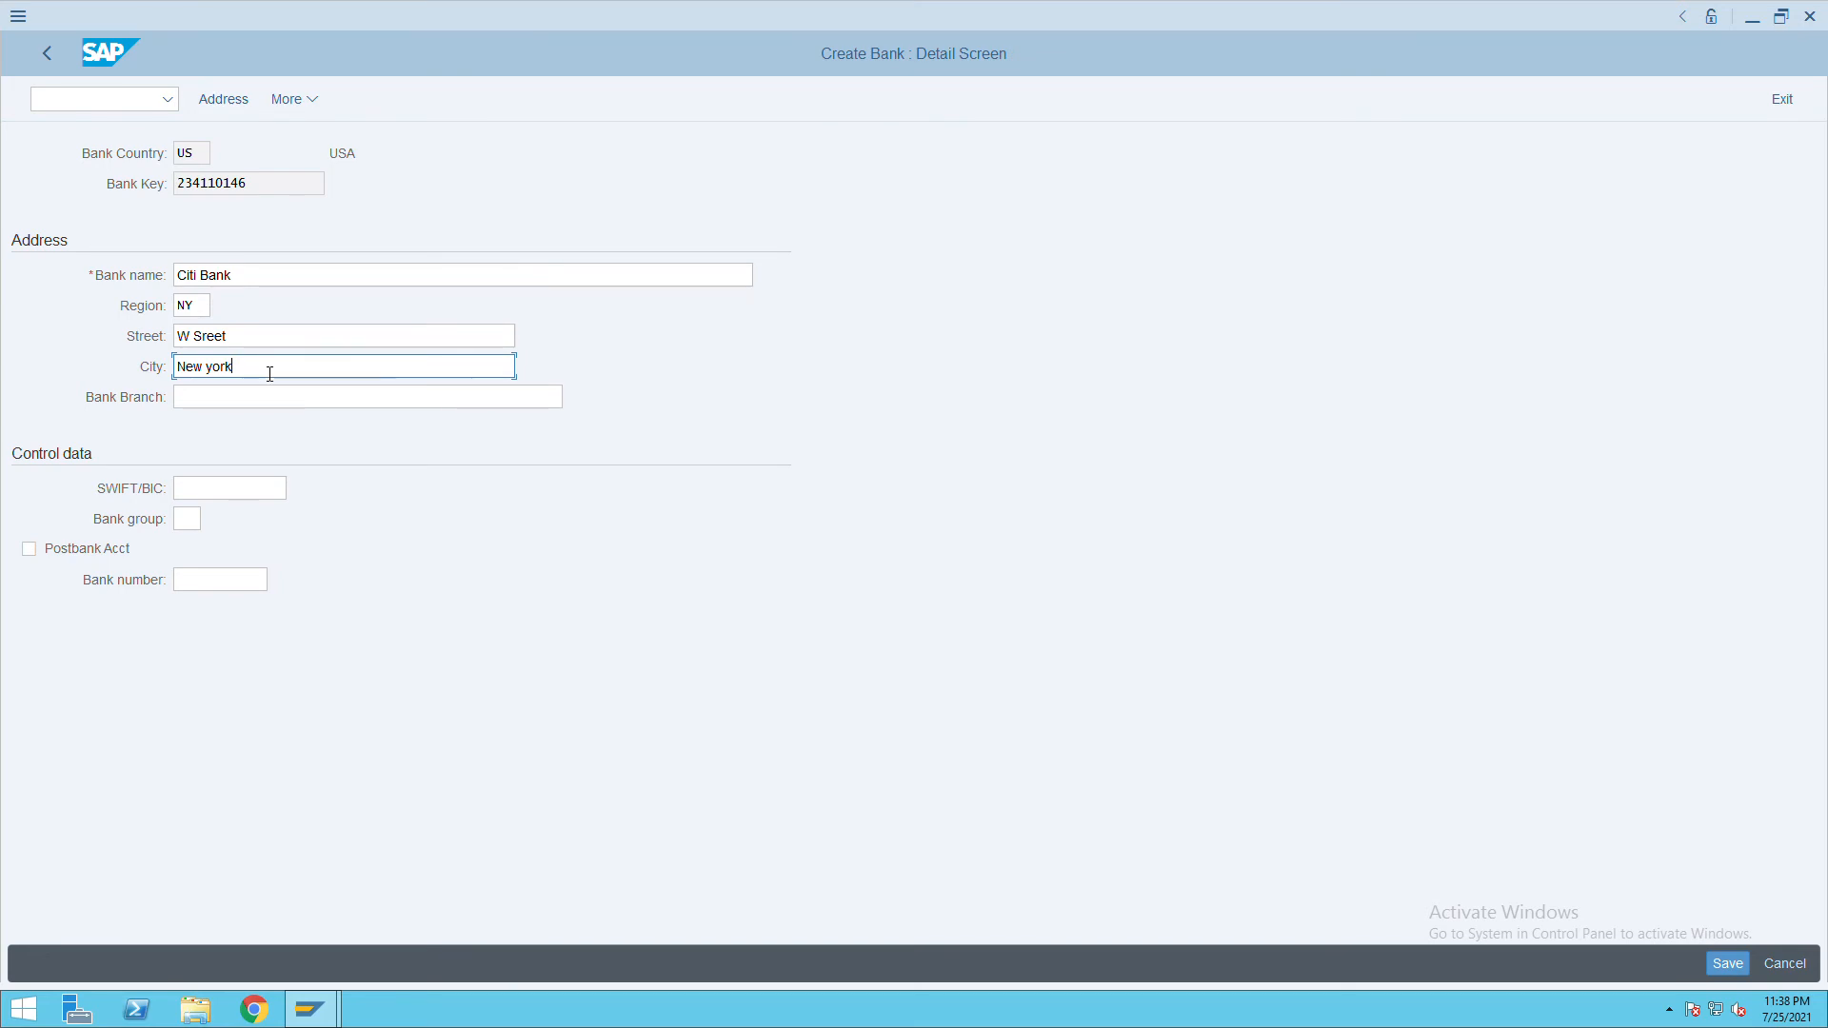
Enter bank branch 'New' and bank number 234110146, then save the bank
click(365, 396)
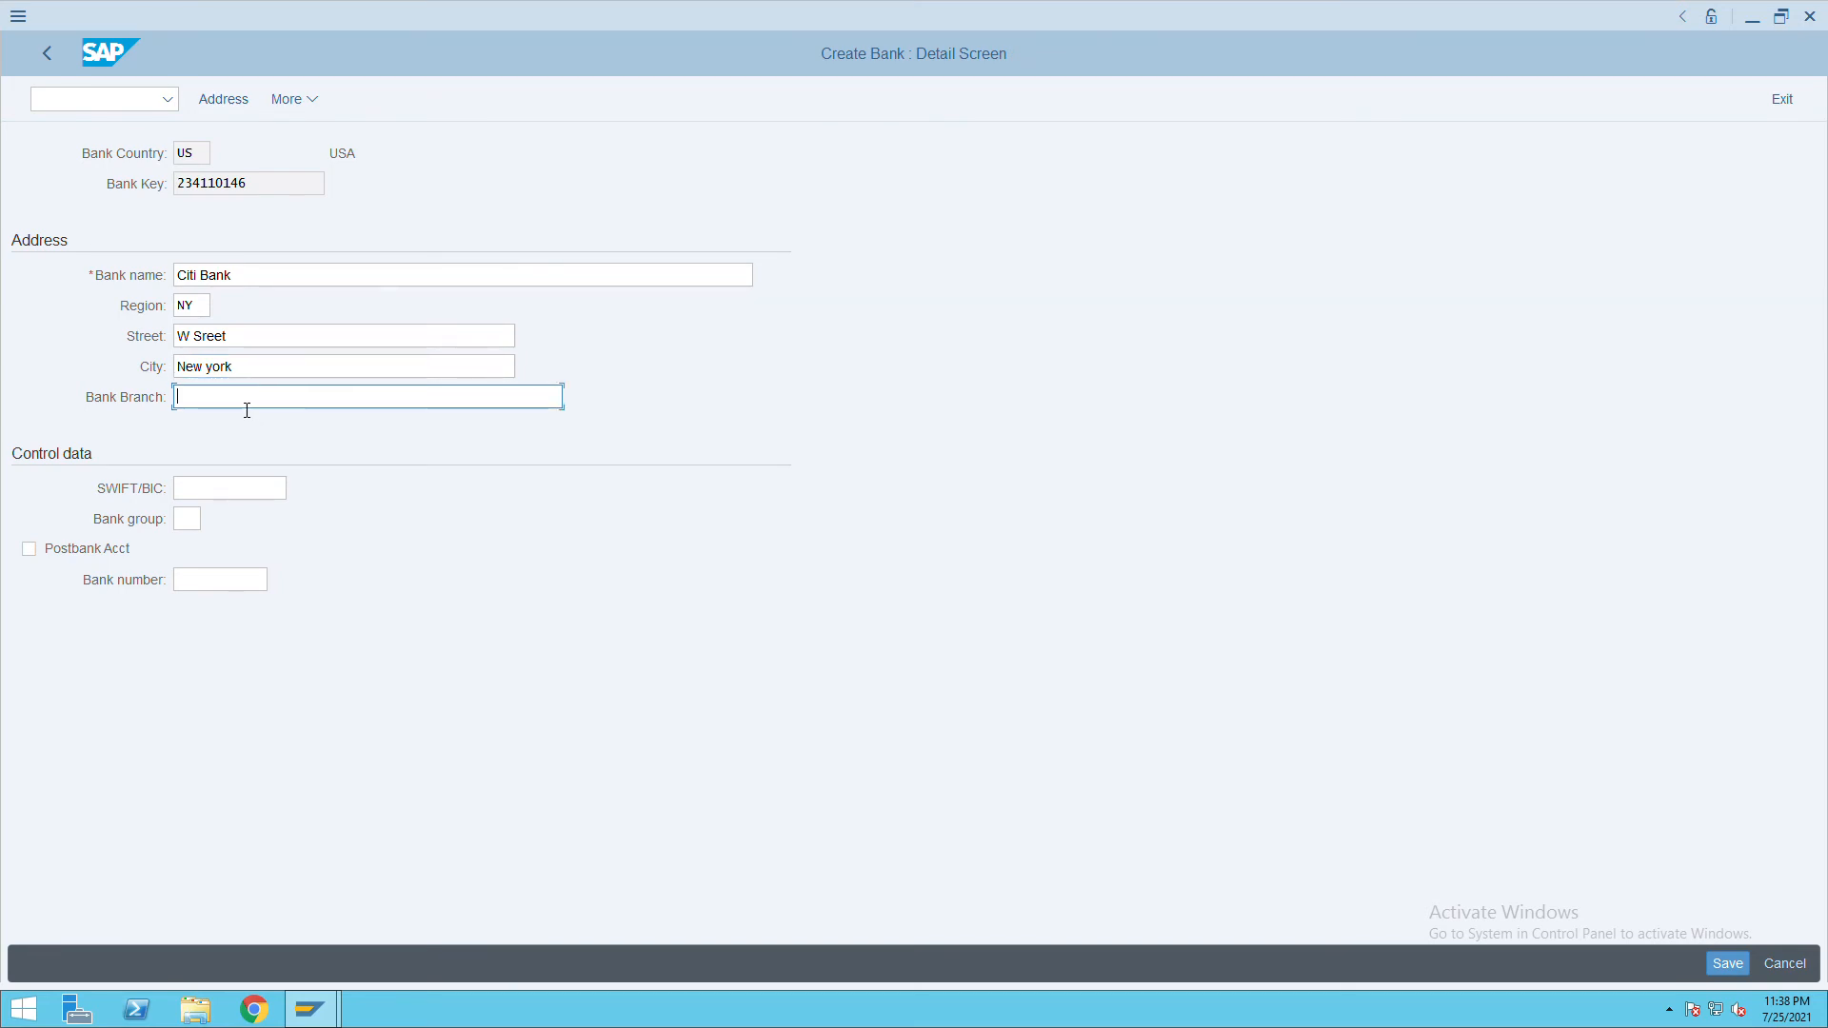
text(New Your)
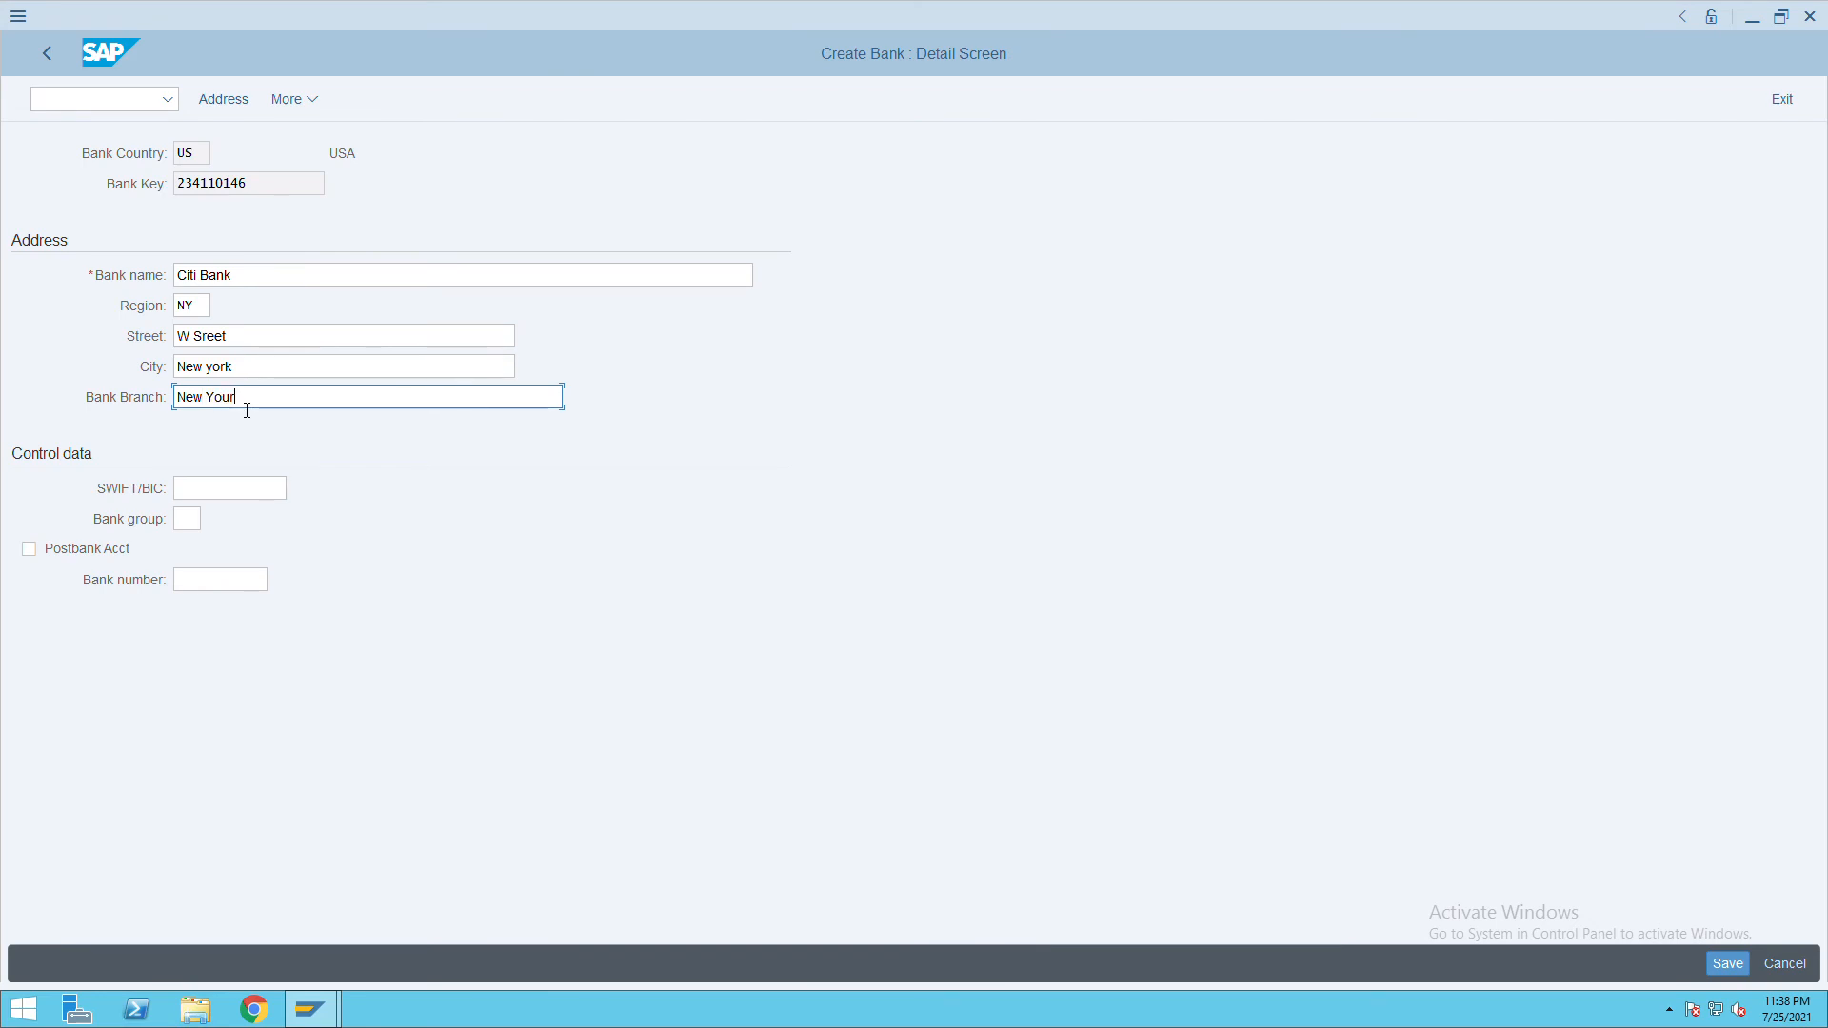
click(219, 580)
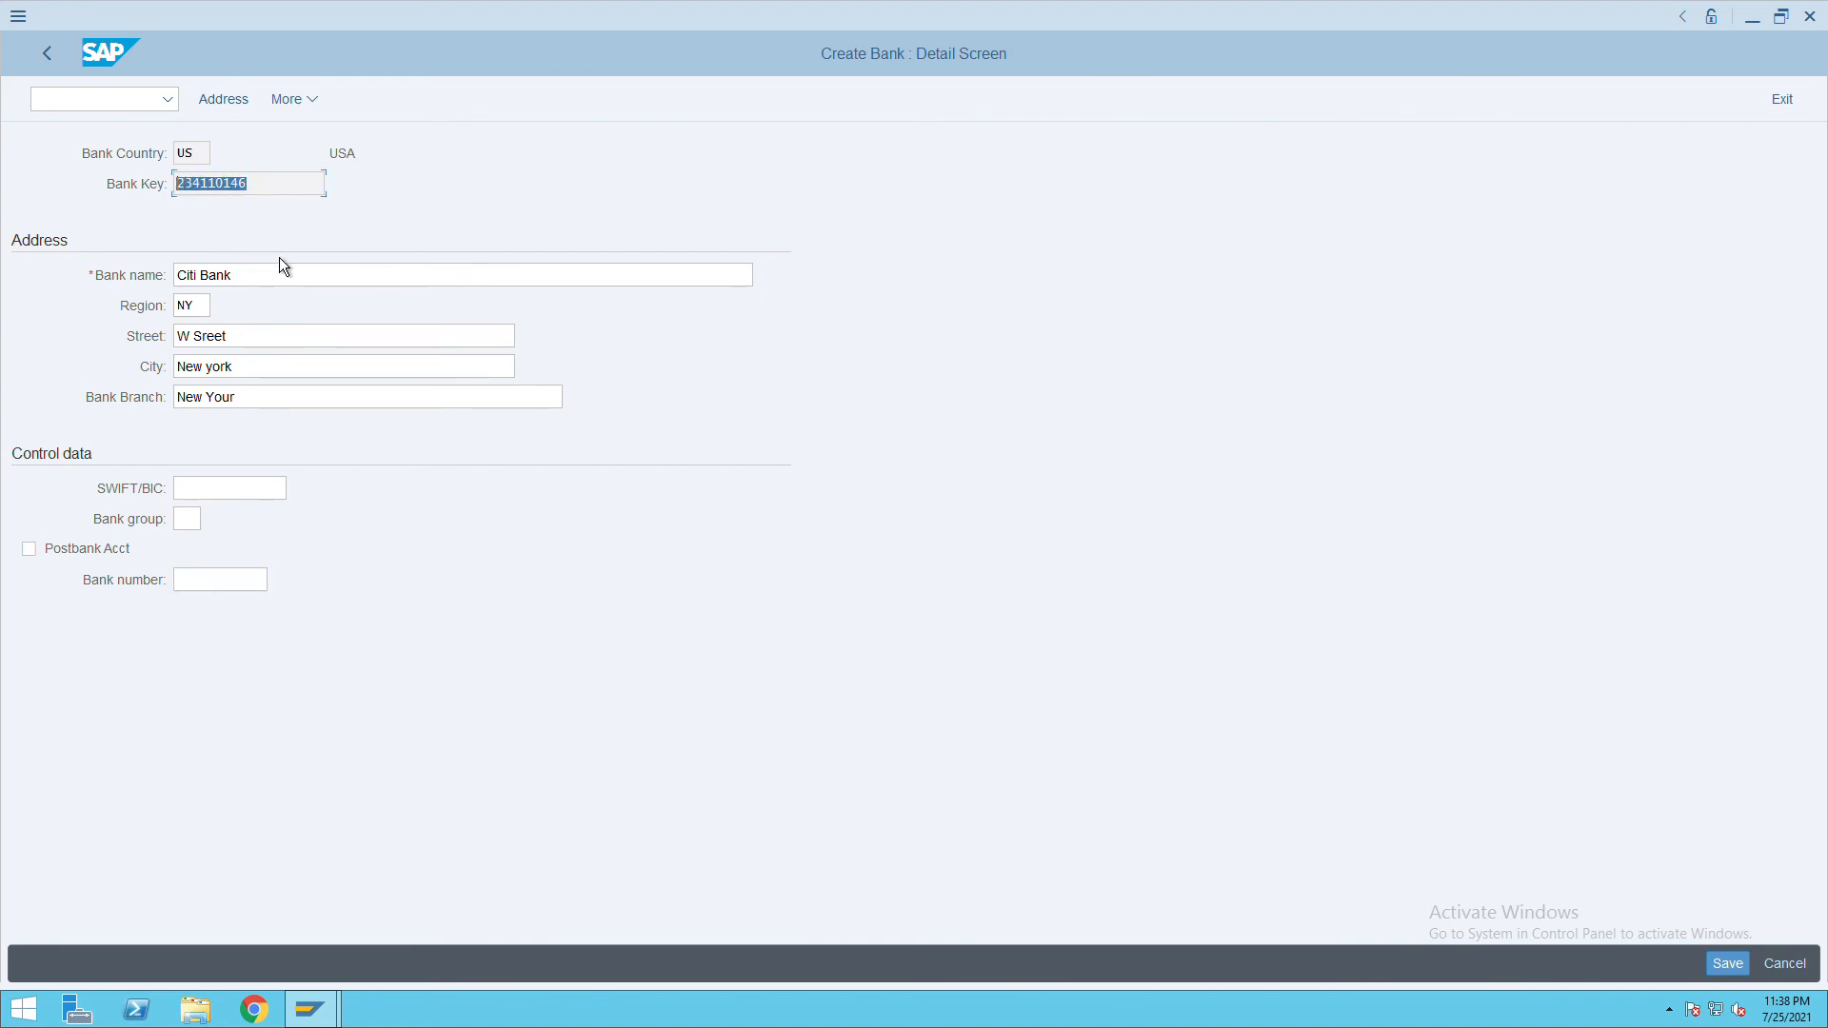
click(219, 580)
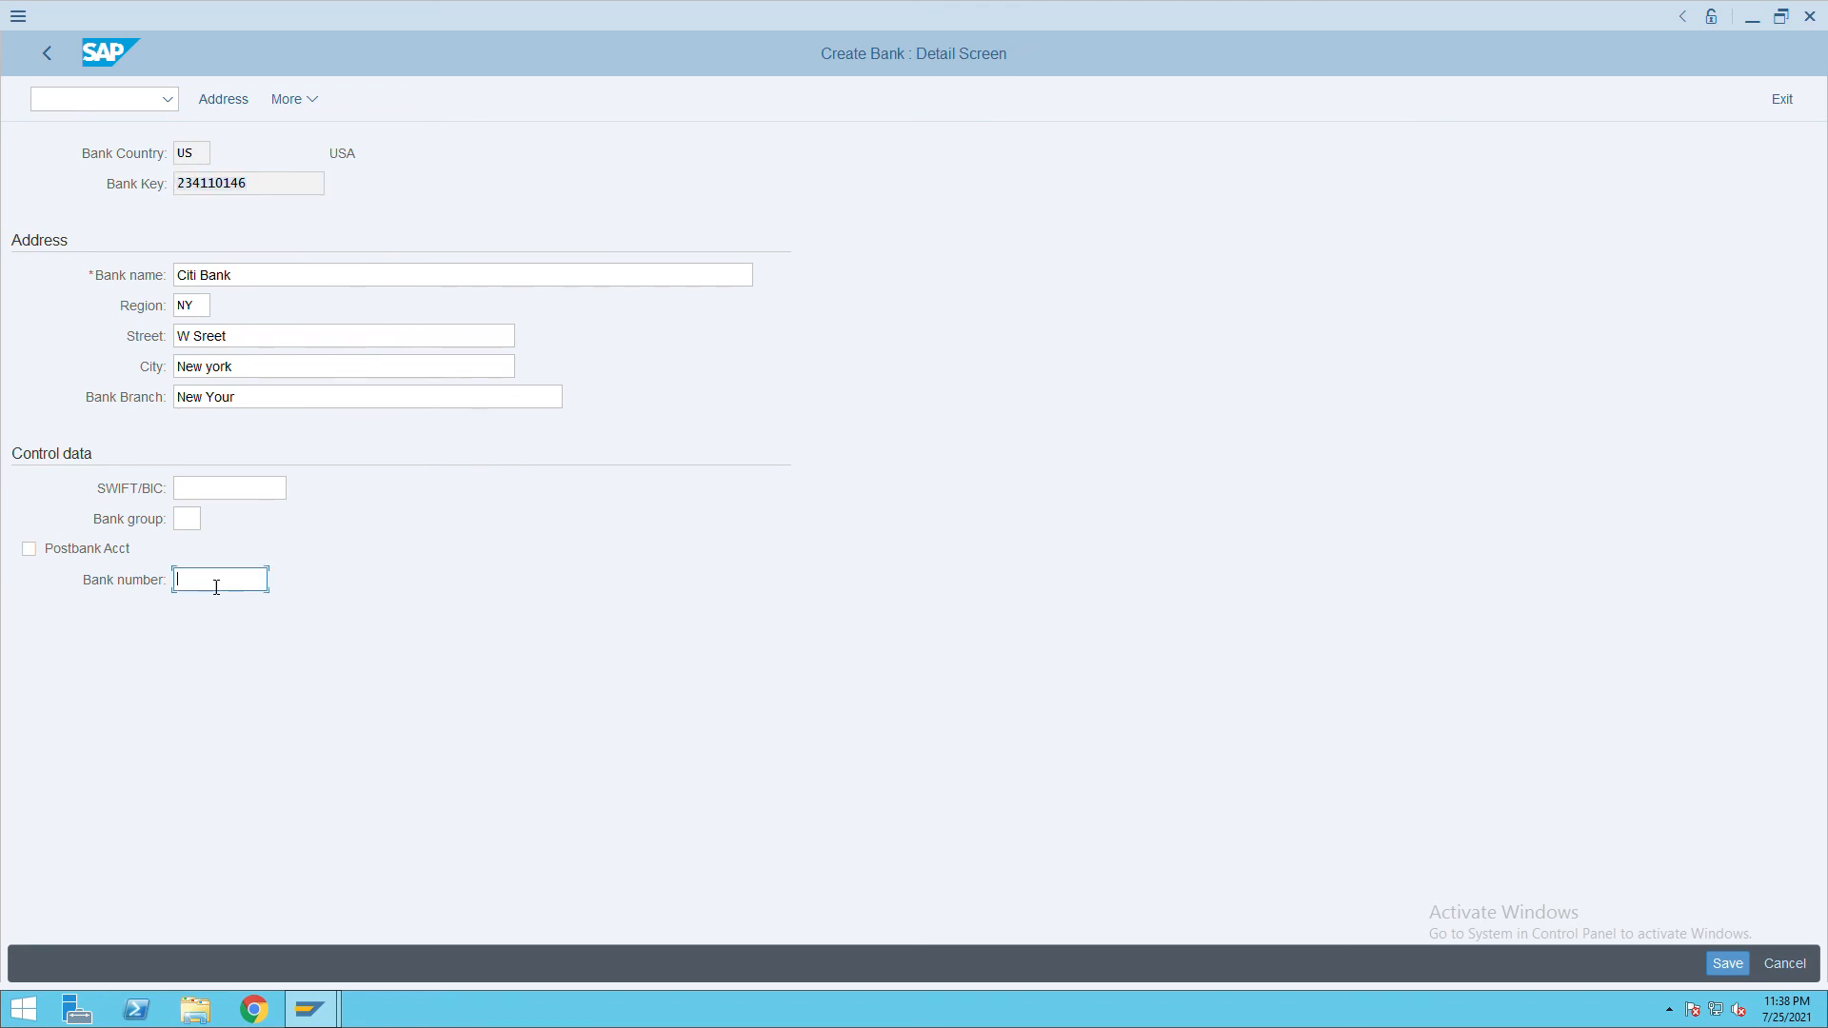
text(234110146)
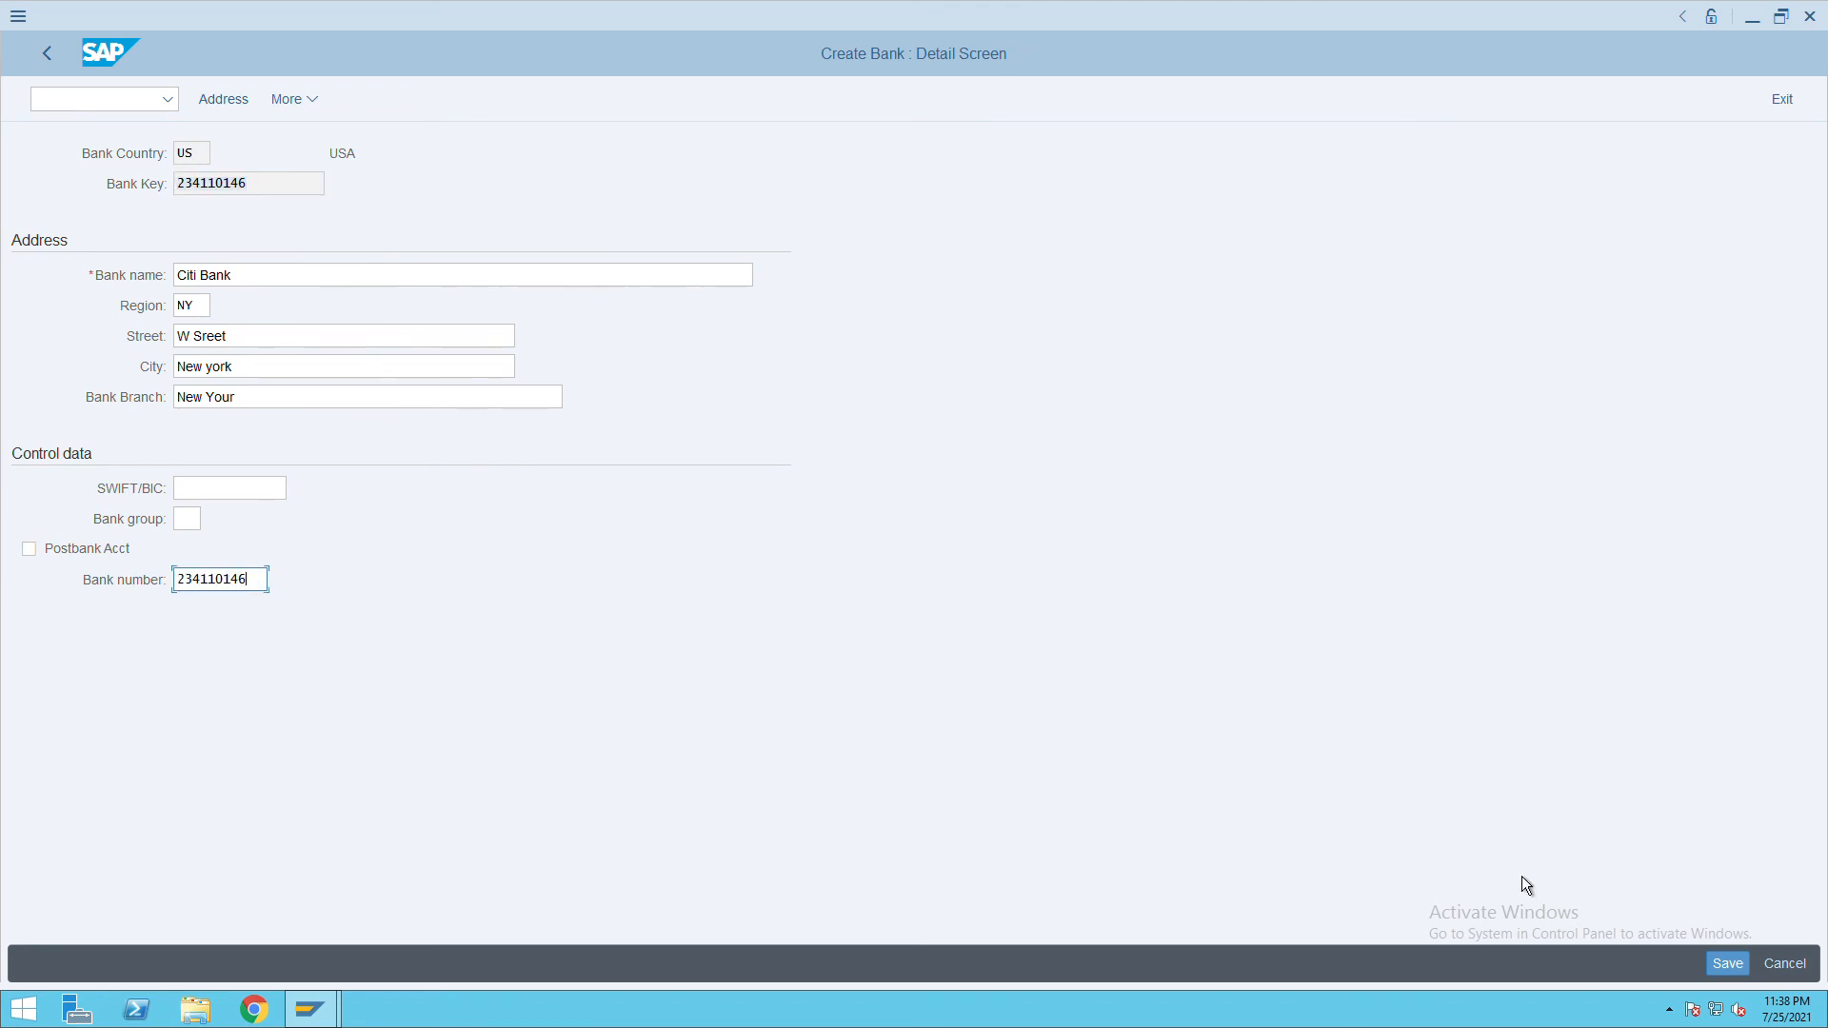
click(1726, 963)
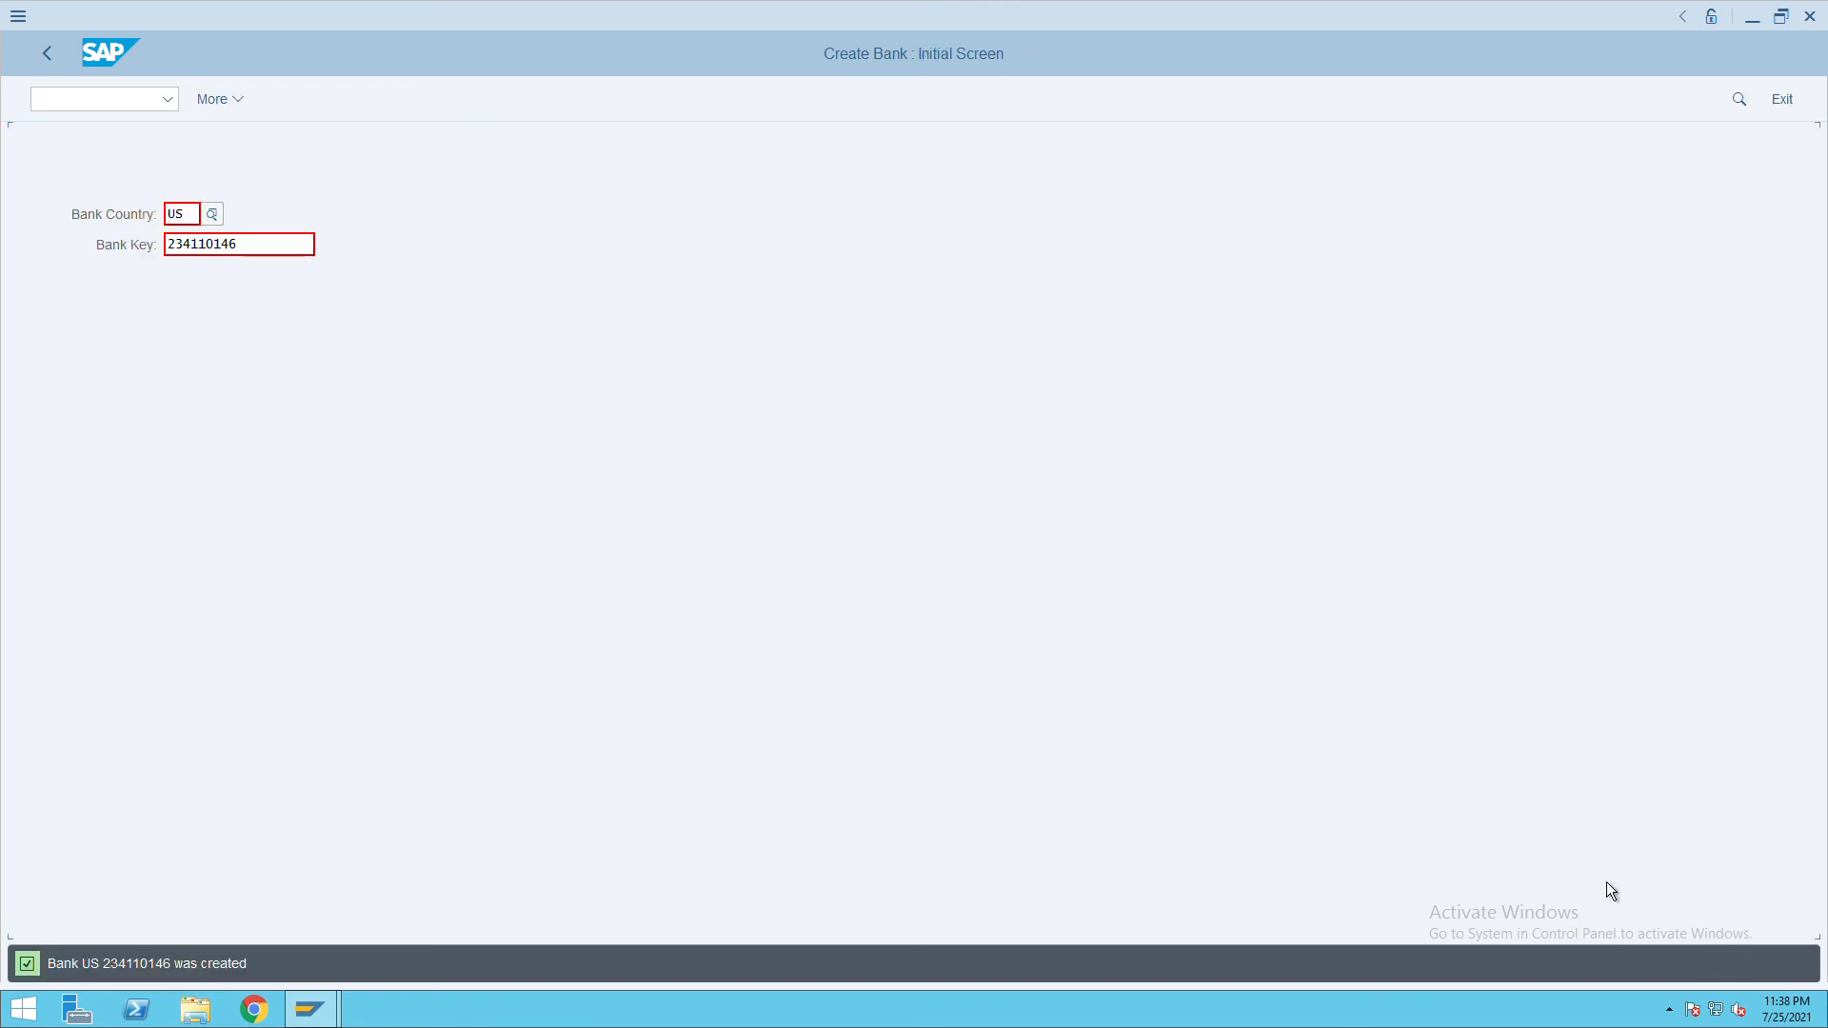
mouse_move(459, 750)
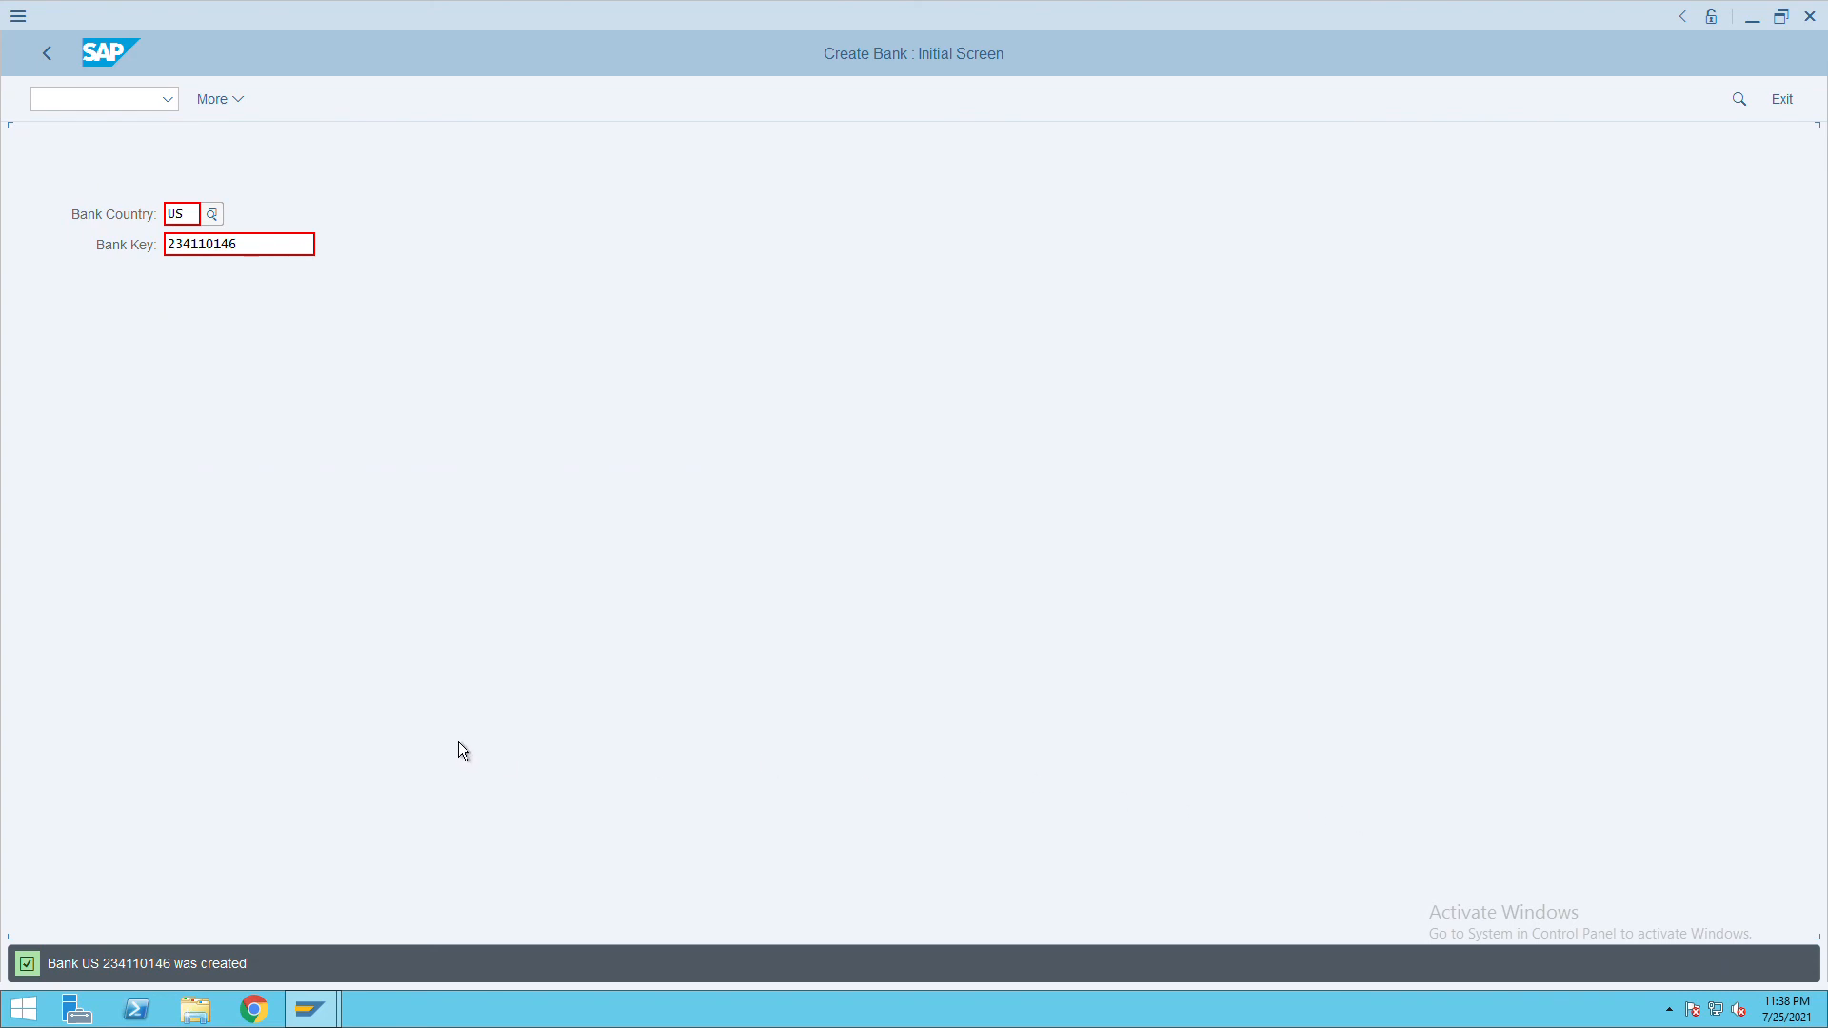
mouse_move(149, 526)
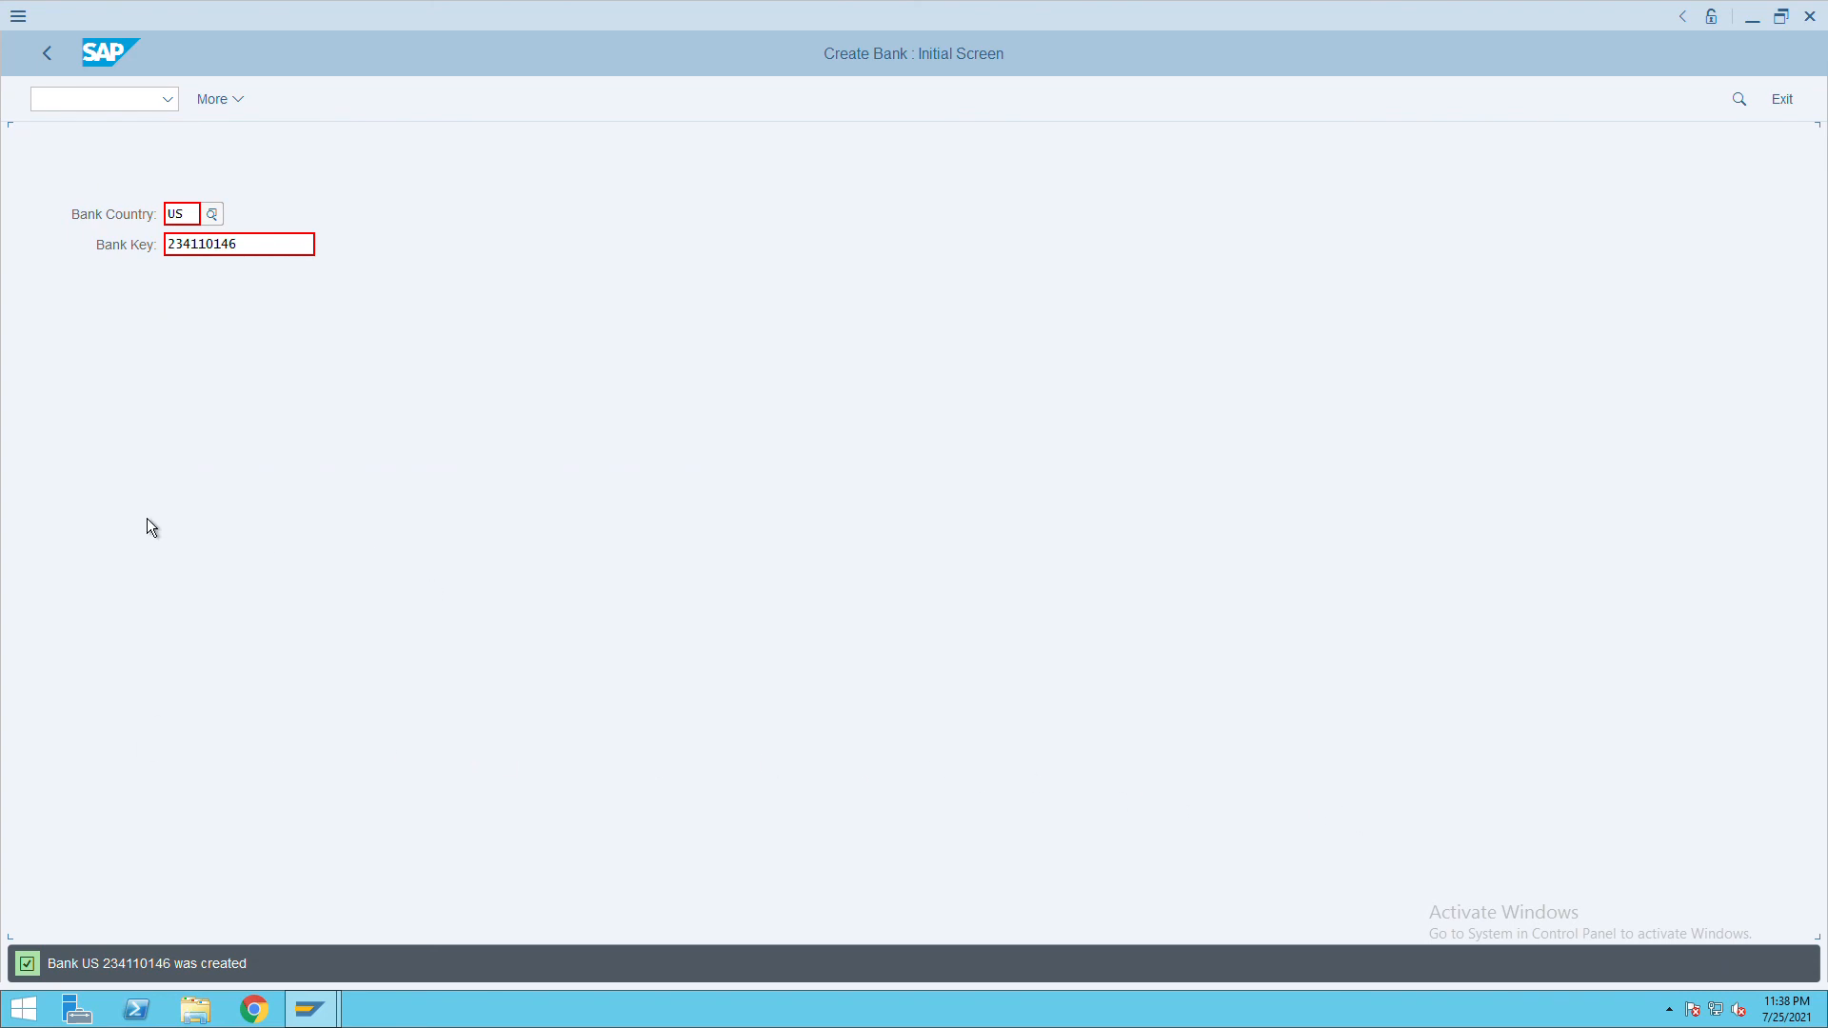